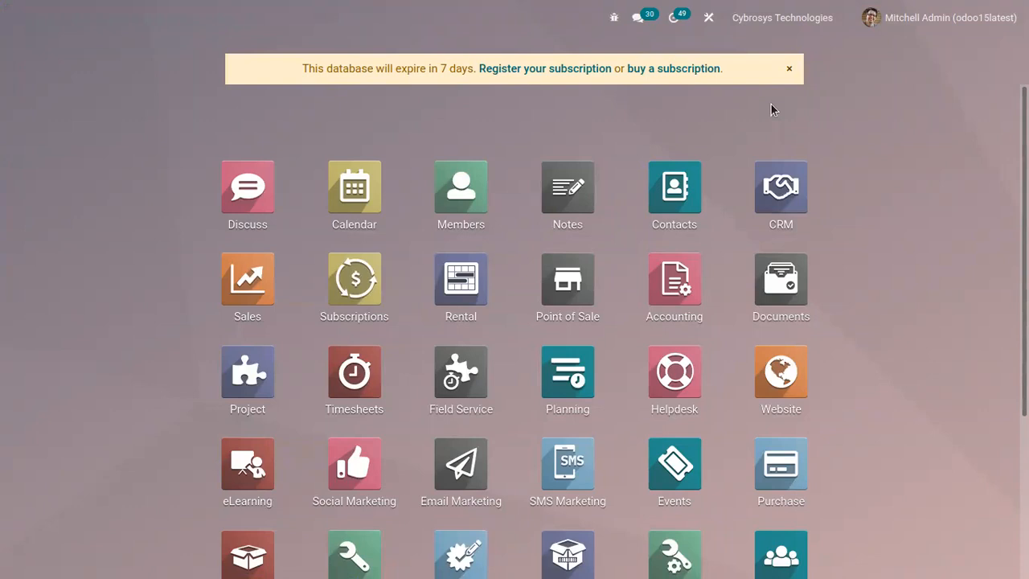
mouse_move(673, 286)
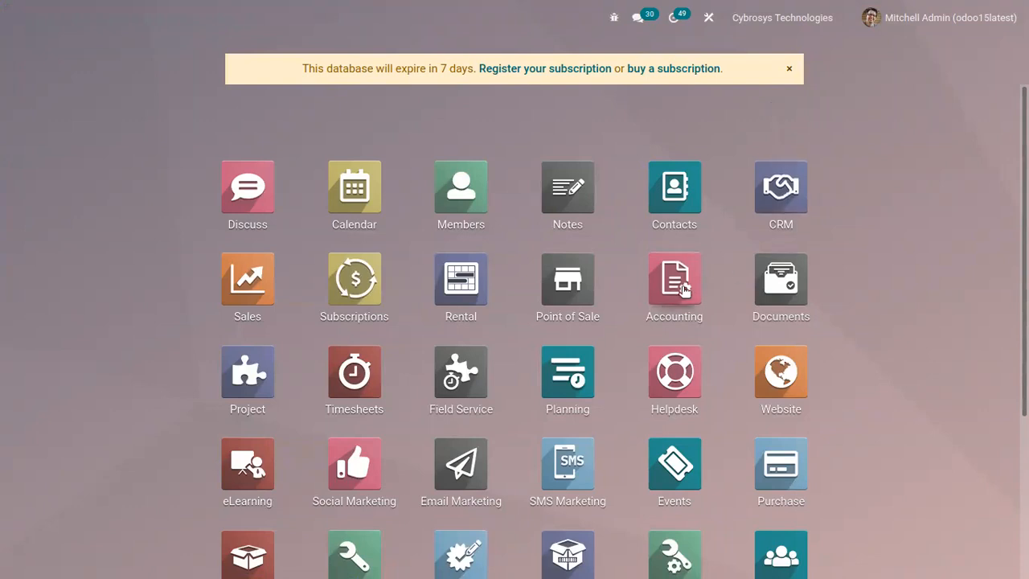
Step: Launch the Accounting app and land on its dashboard with journal summaries
click(674, 280)
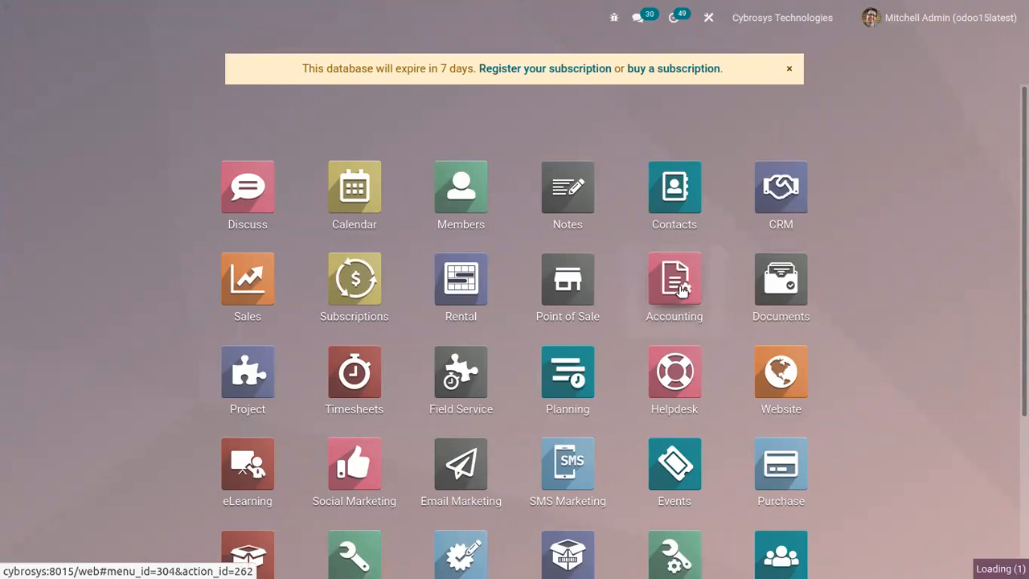
click(673, 276)
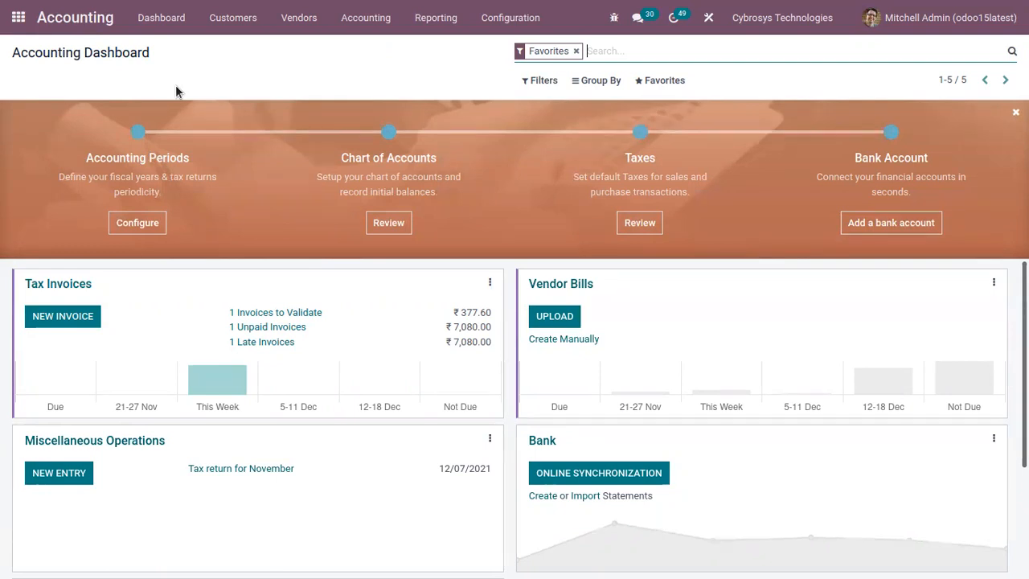
mouse_move(231, 144)
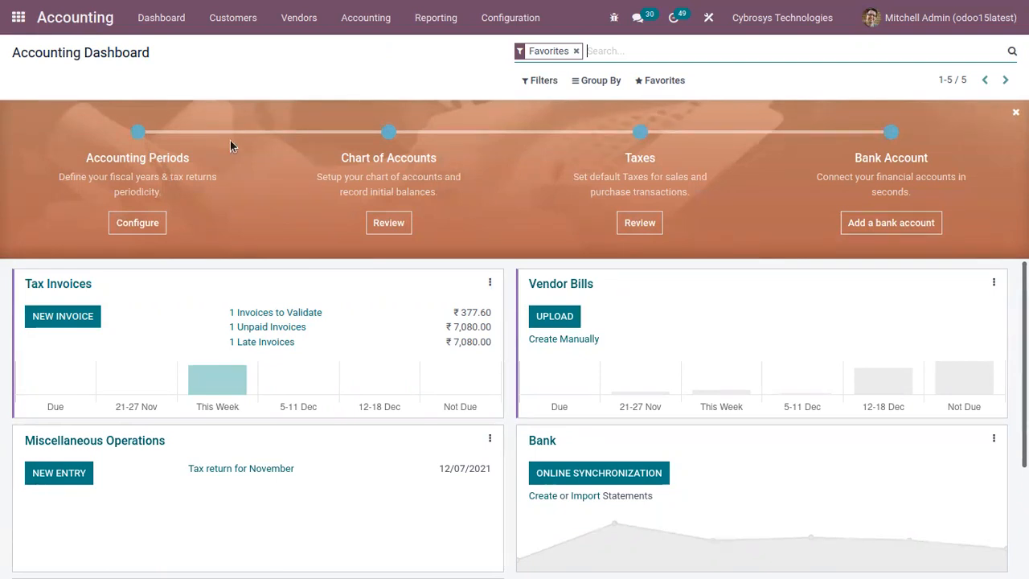
mouse_move(948, 313)
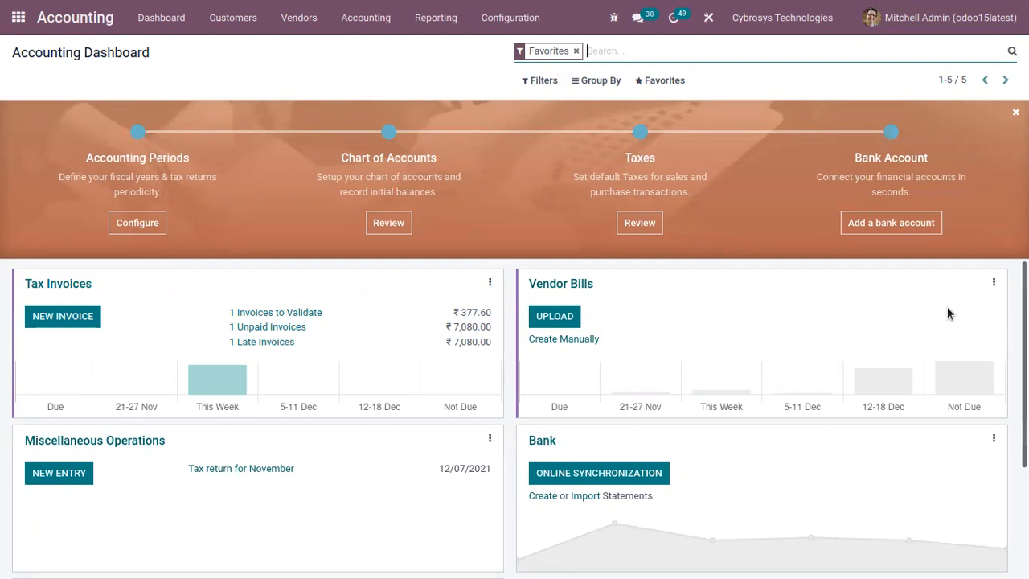
mouse_move(415, 290)
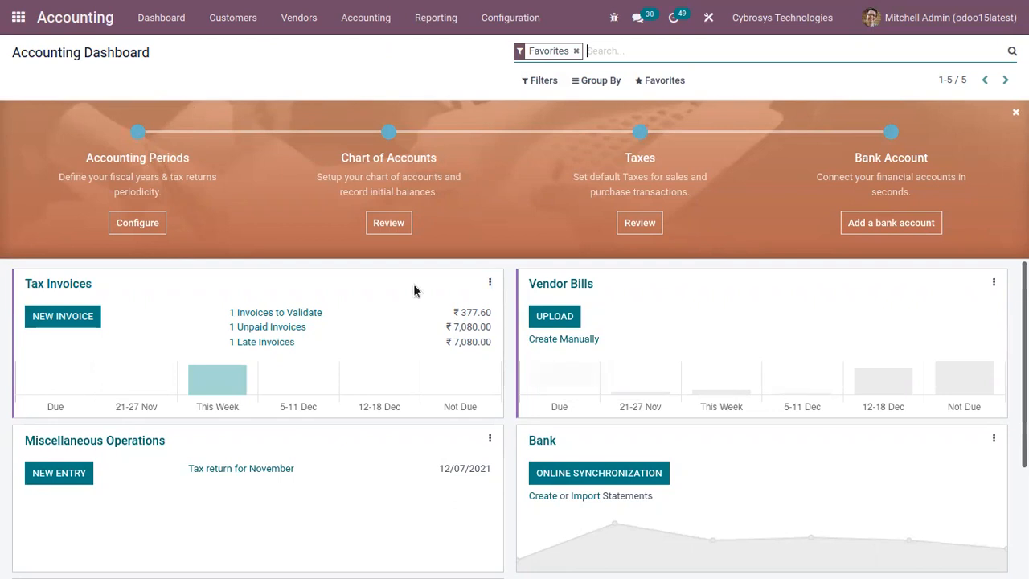
Step: Navigate via Configuration to the Taxes list of 48 sales and purchase taxes
click(509, 18)
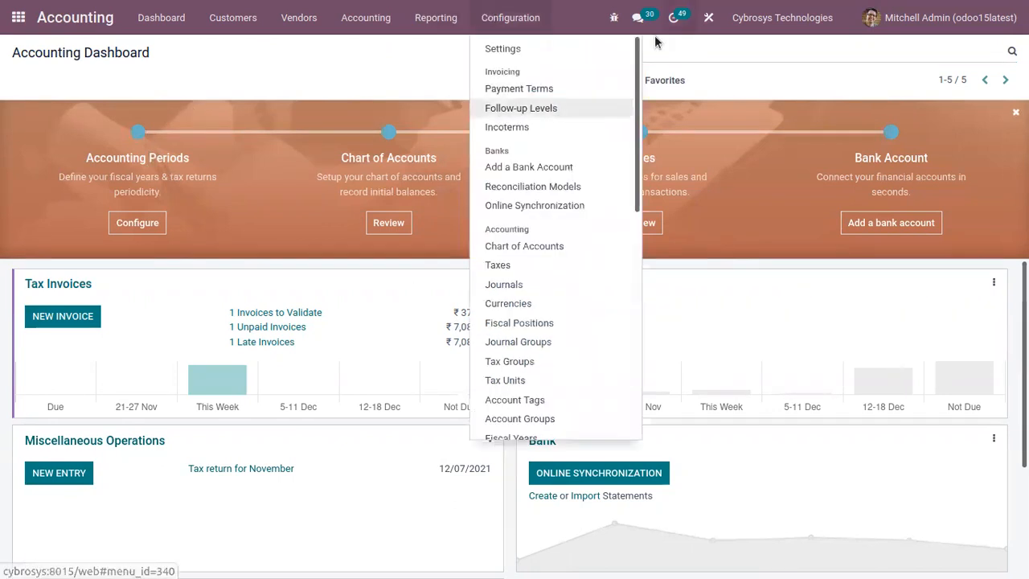
scroll(down, 3)
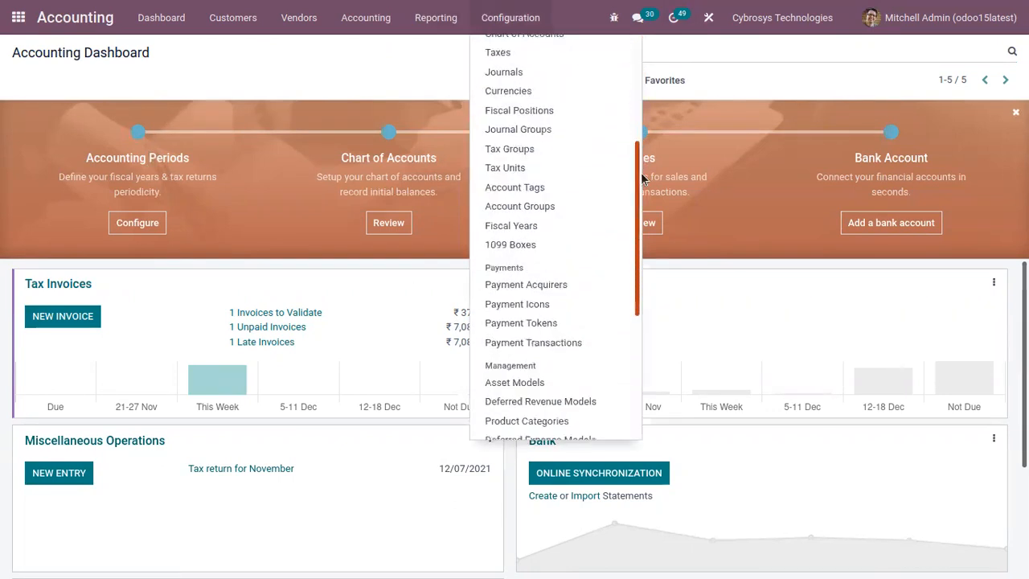
scroll(down, 3)
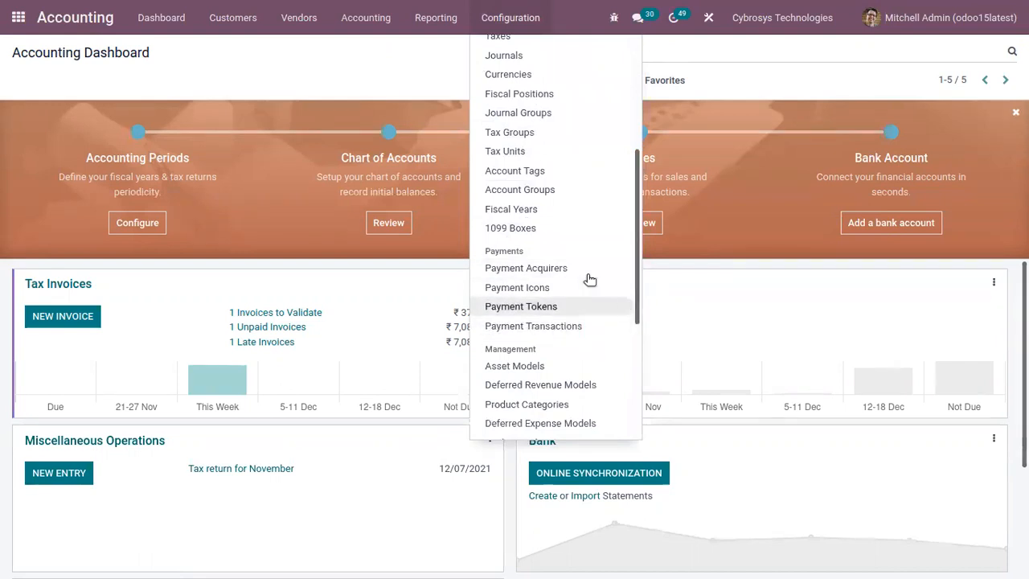
click(183, 97)
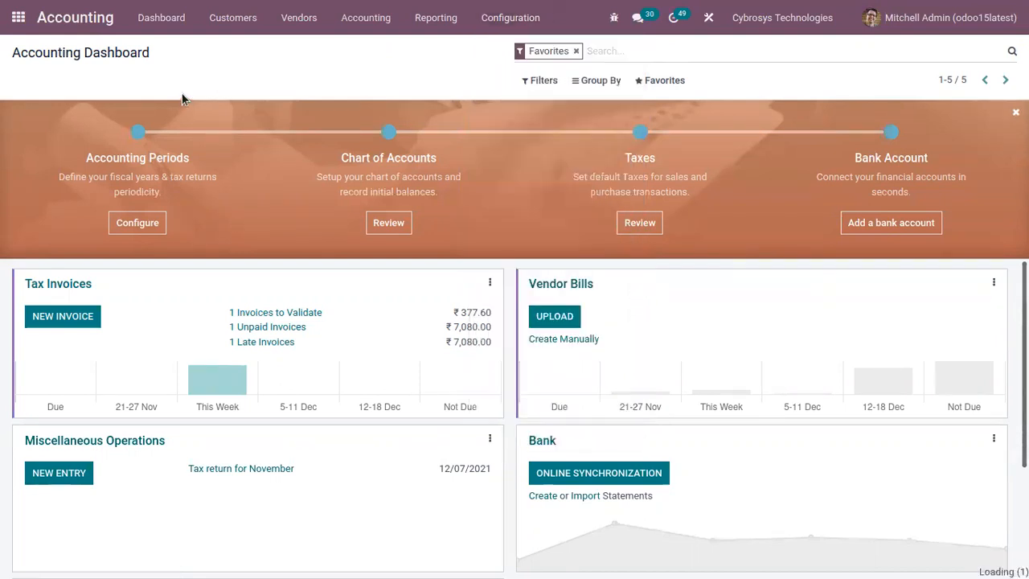
click(640, 222)
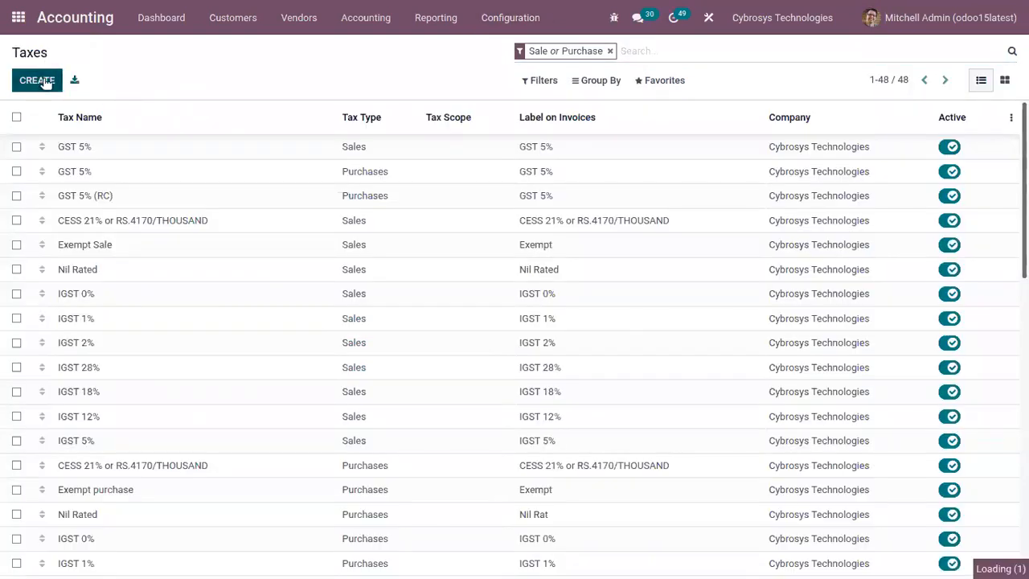
Step: Create a new Sales tax 'Retention 20%' as percentage of price with amount 20
click(35, 80)
text(Rete)
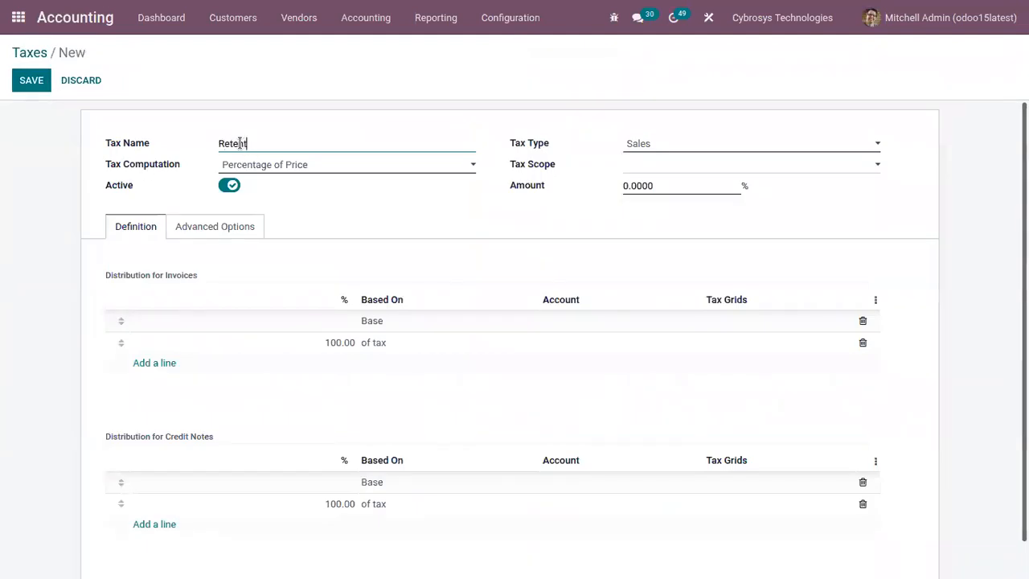
text(ntion 2)
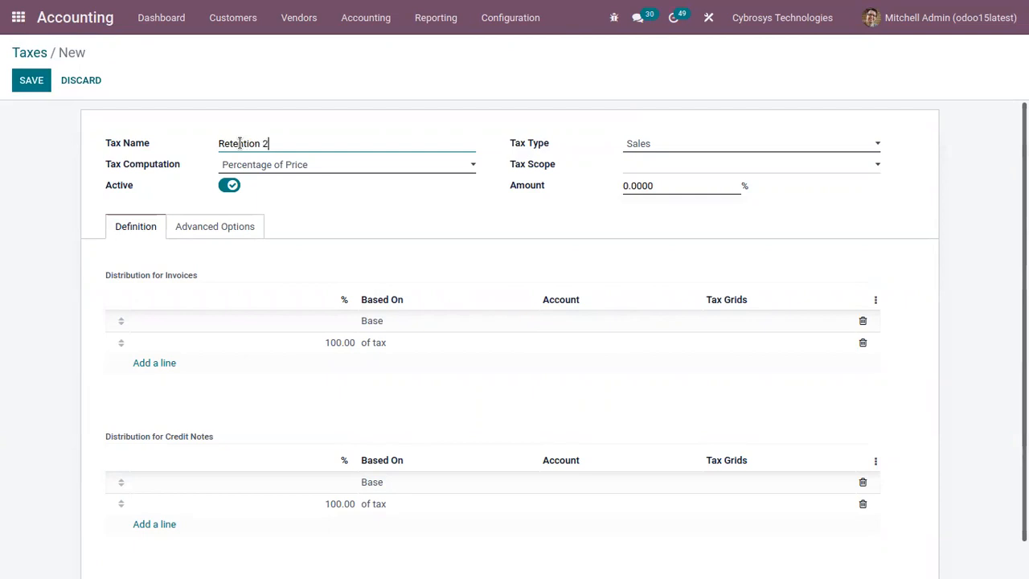
text(0%)
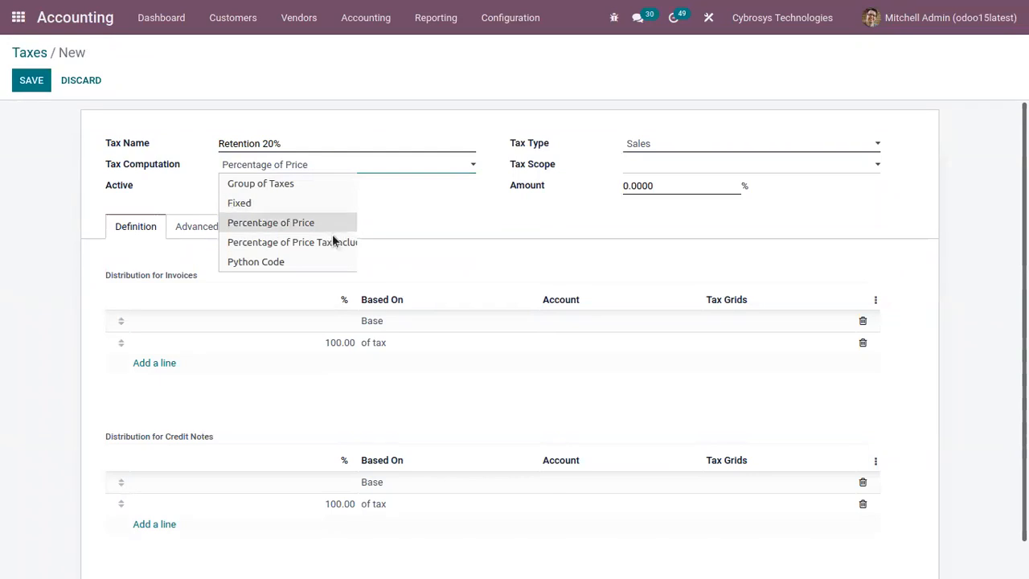
mouse_move(338, 241)
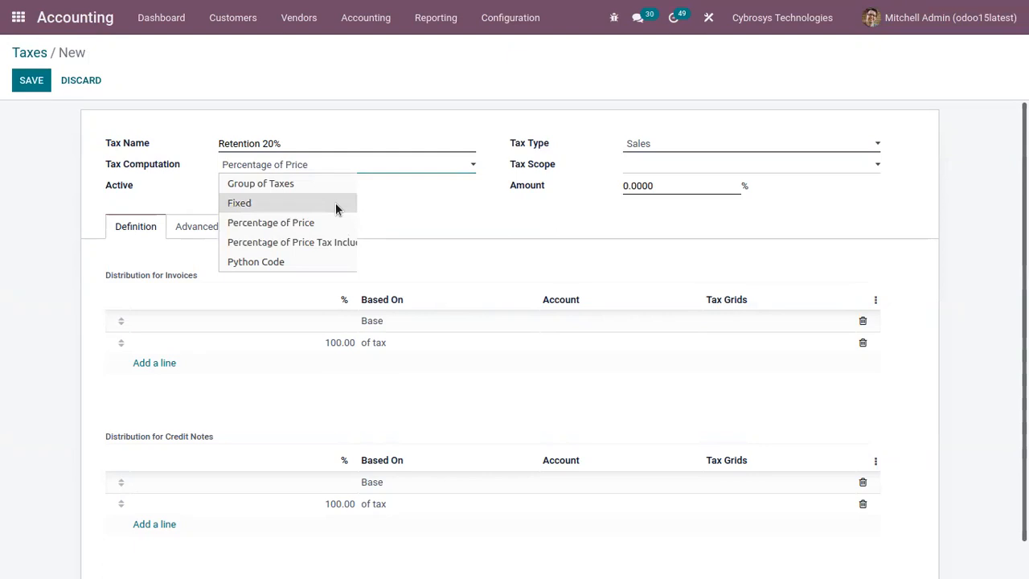
mouse_move(261, 184)
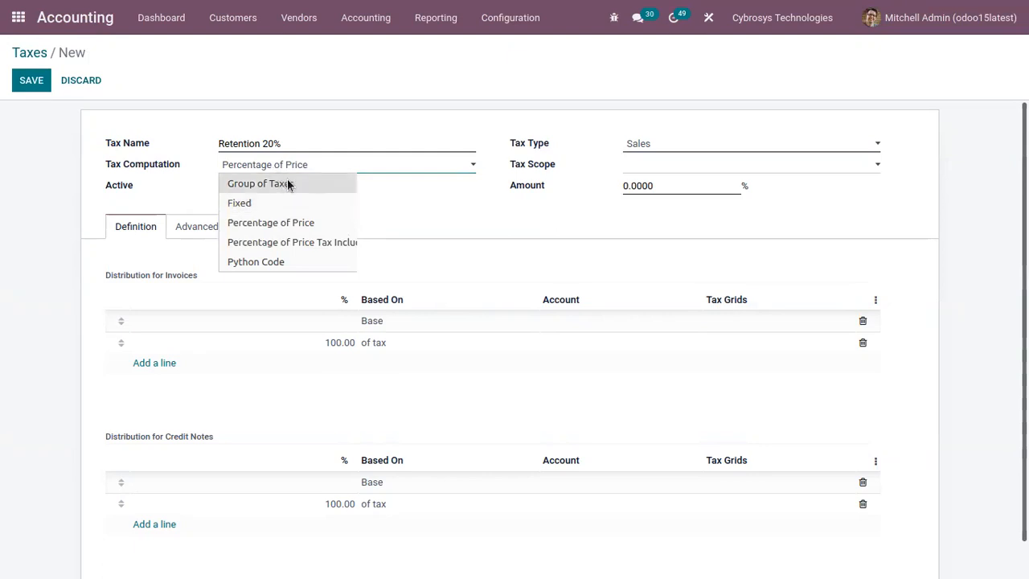
mouse_move(306, 196)
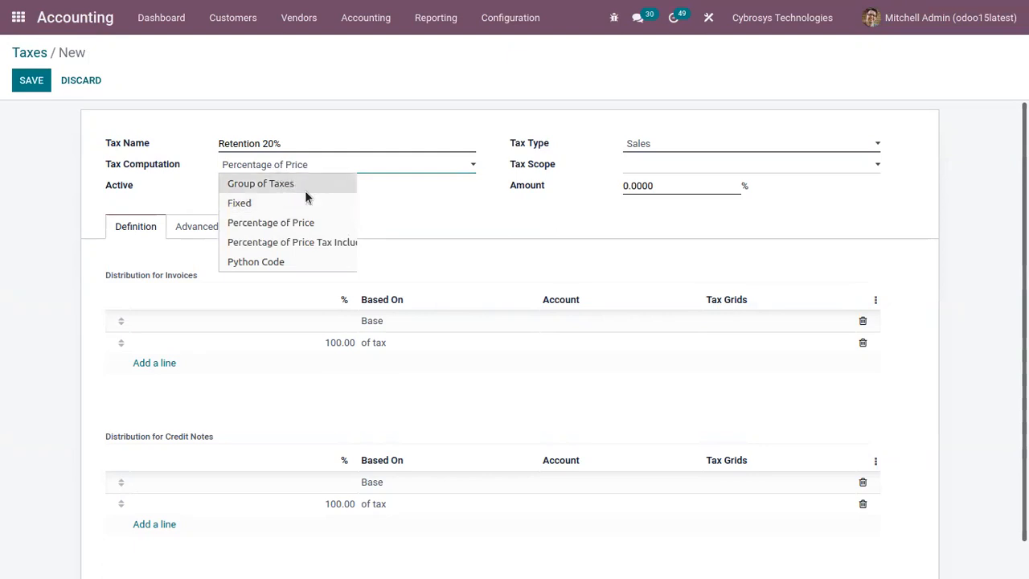
click(270, 222)
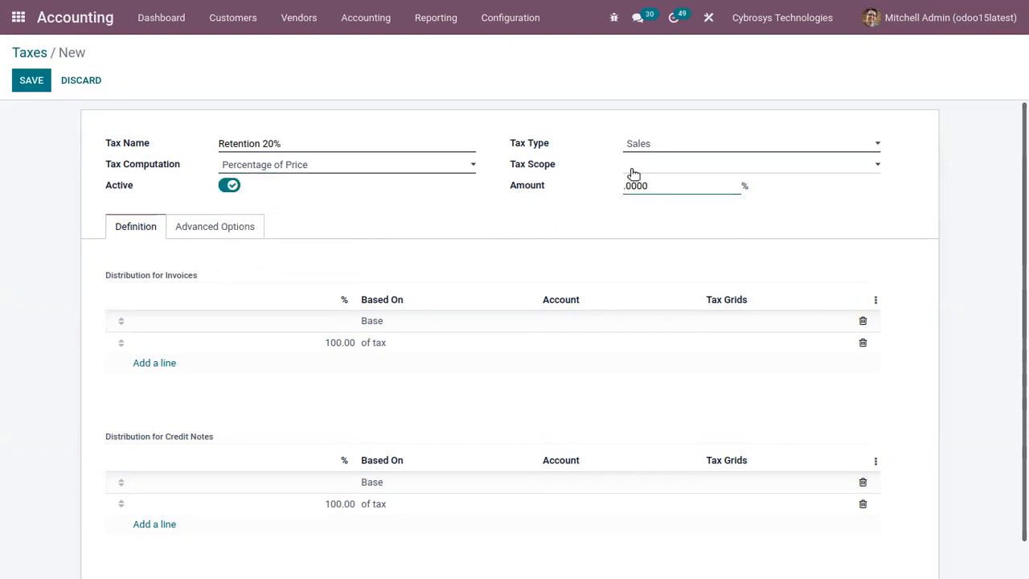
text(20)
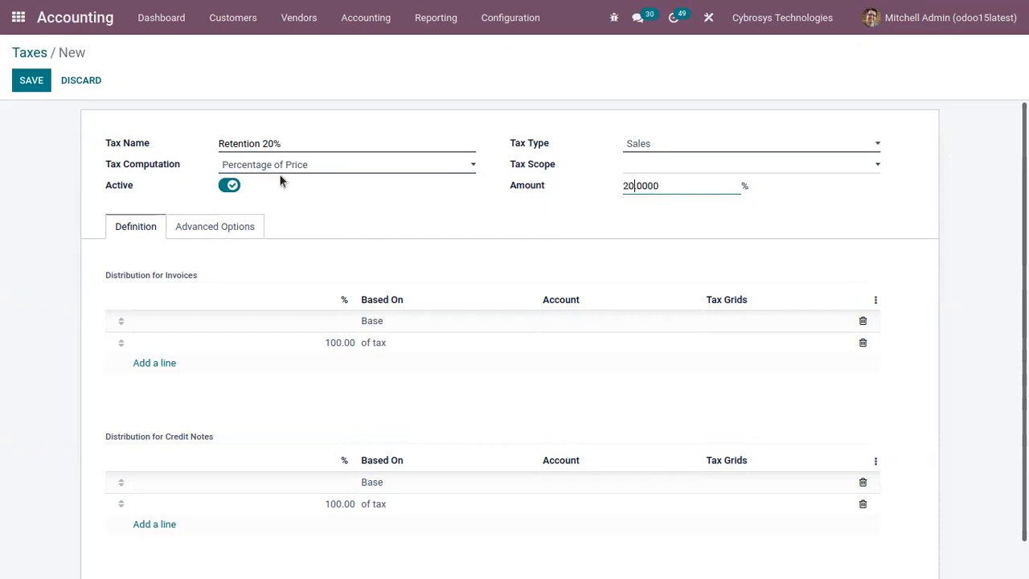
mouse_move(318, 200)
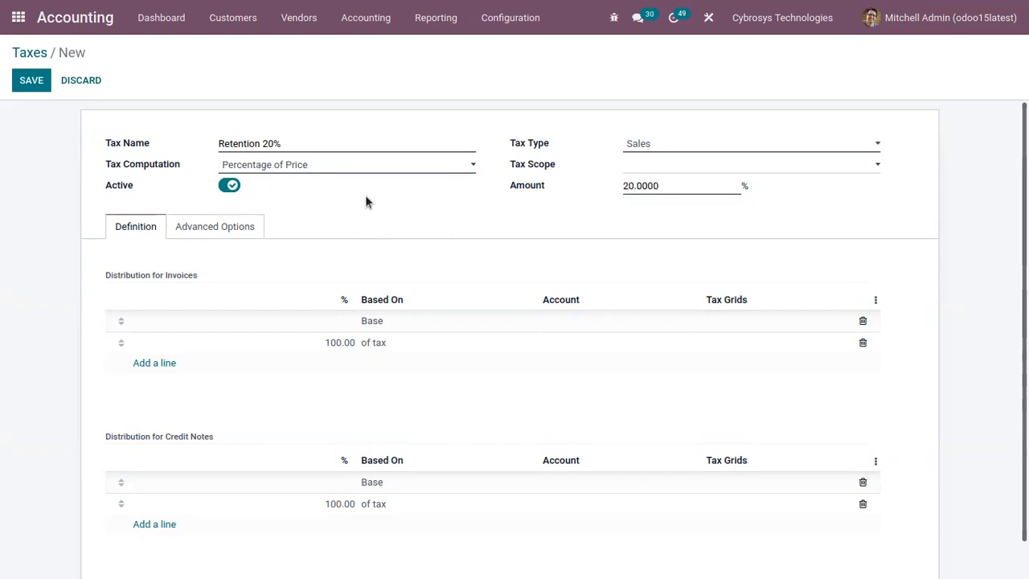
mouse_move(137, 288)
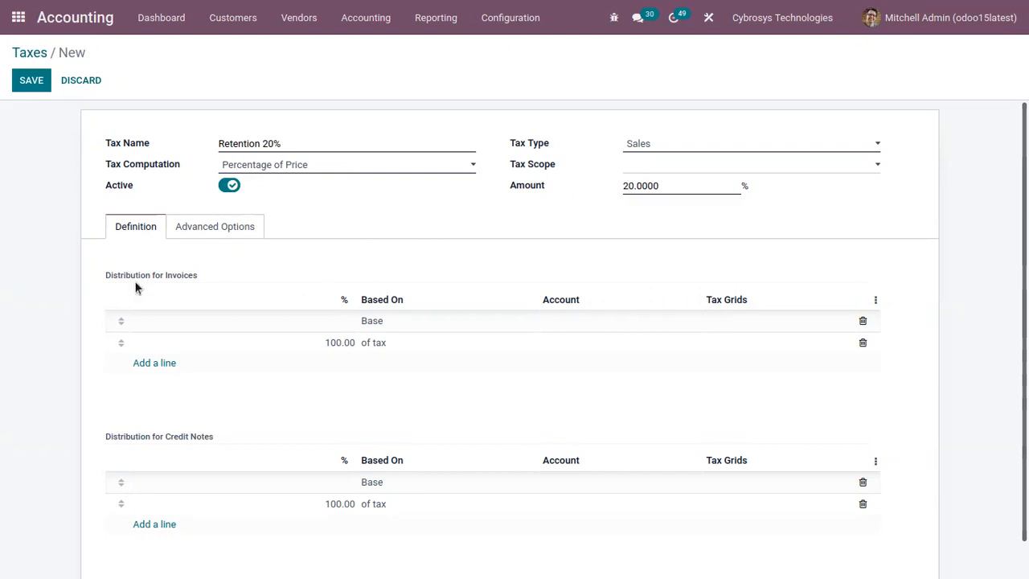
mouse_move(634, 206)
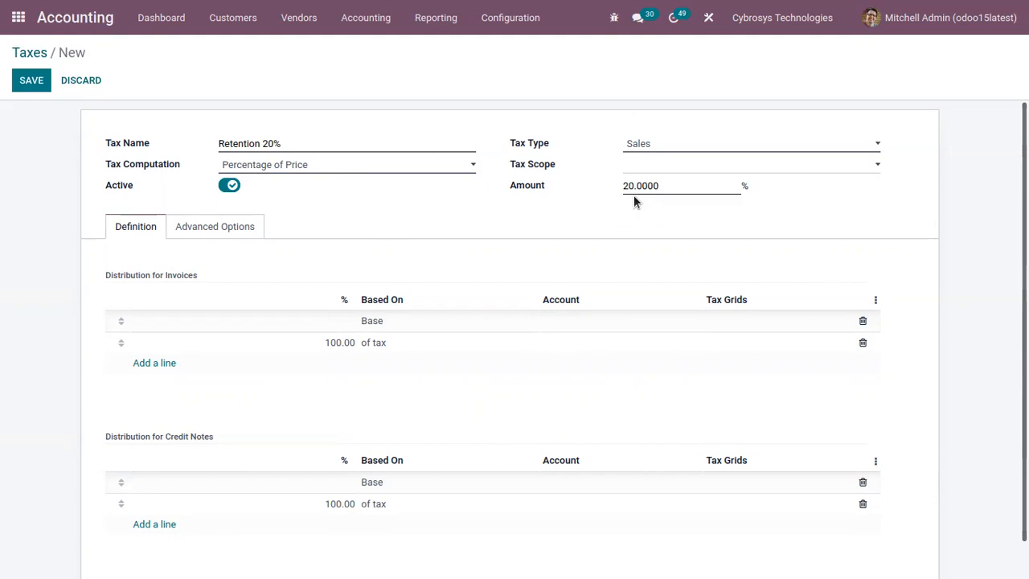
Step: Make the Retention tax amount negative, -20%
click(678, 185)
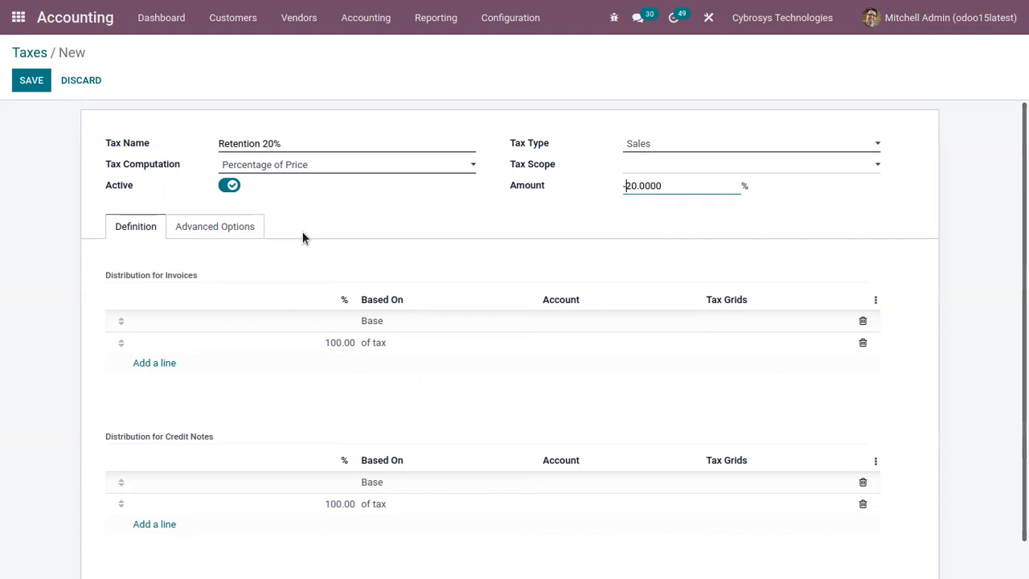
mouse_move(215, 225)
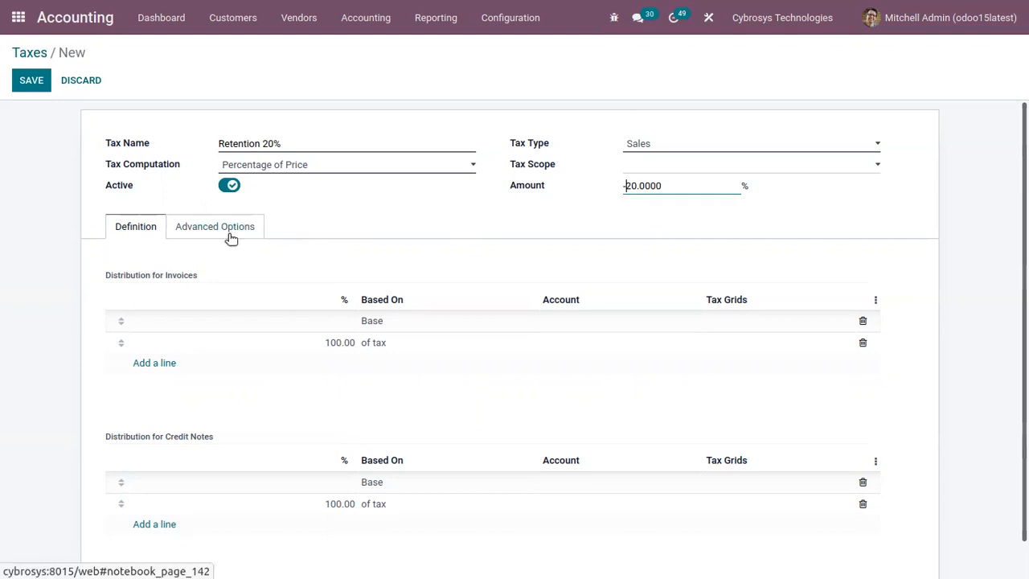
Step: Assign the Retention tax group under Advanced Options
click(215, 225)
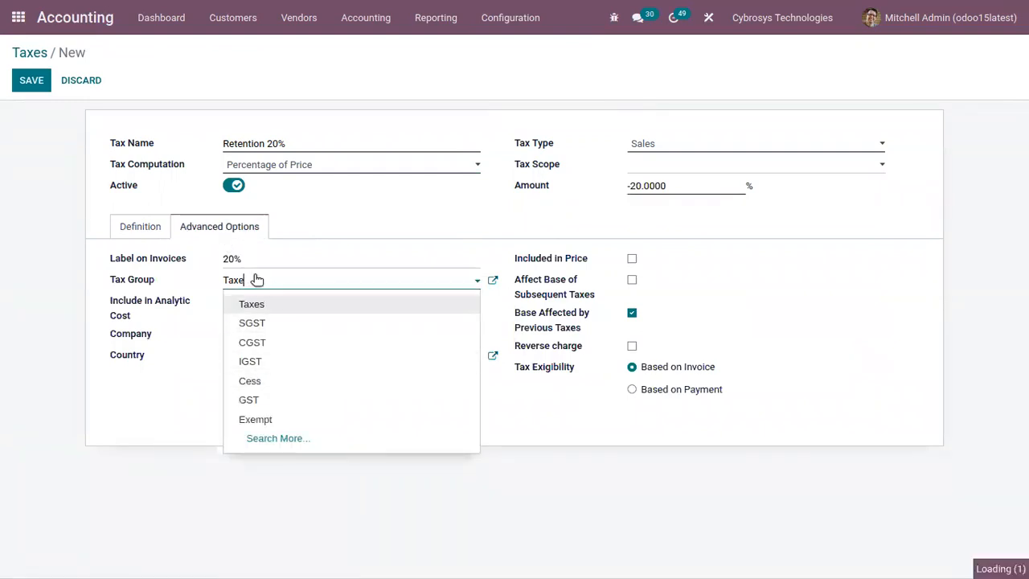
text(ret)
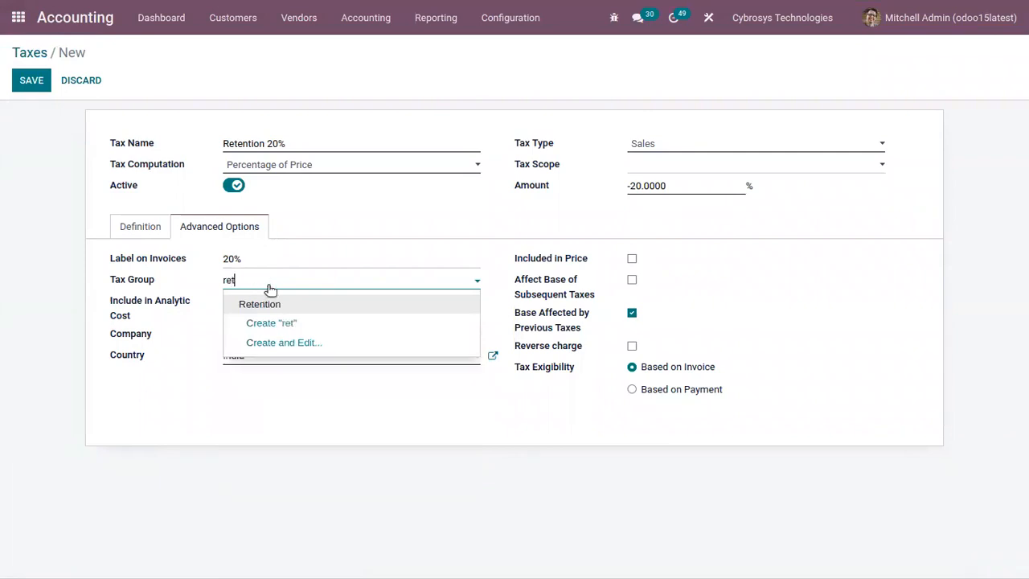
click(261, 303)
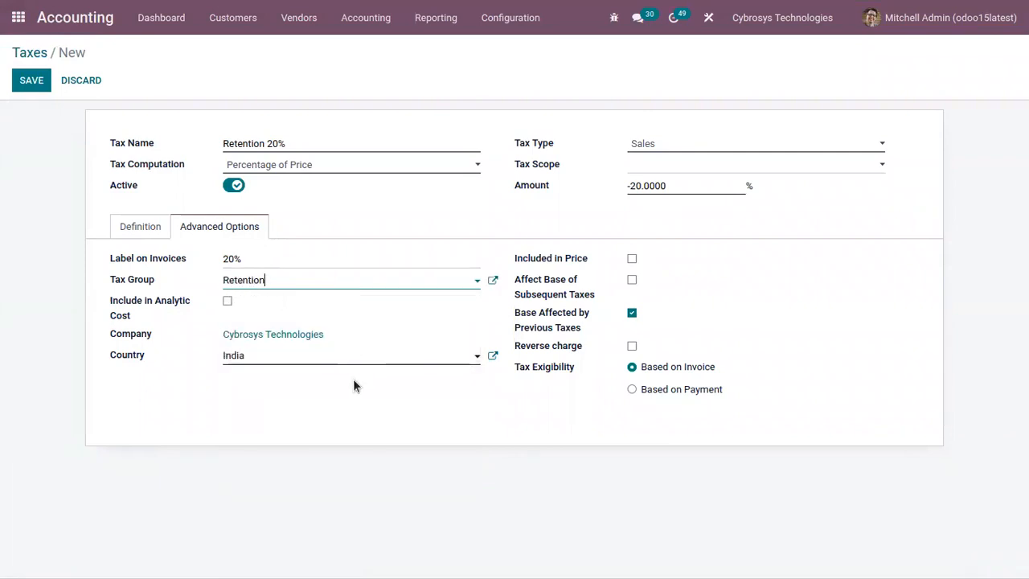
mouse_move(8, 96)
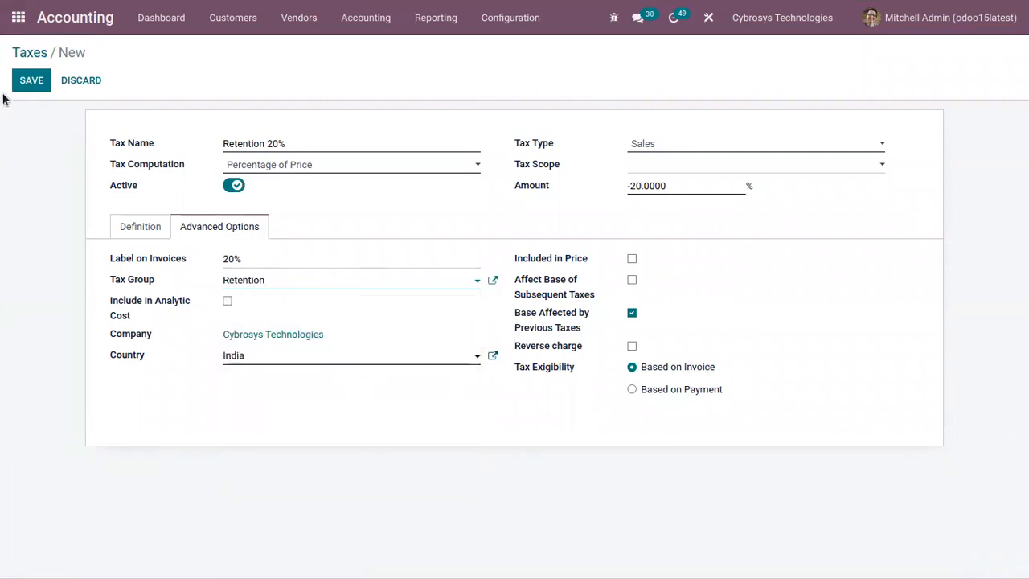
Step: Save the Retention 20% tax and go to the Products list under Customers
click(32, 80)
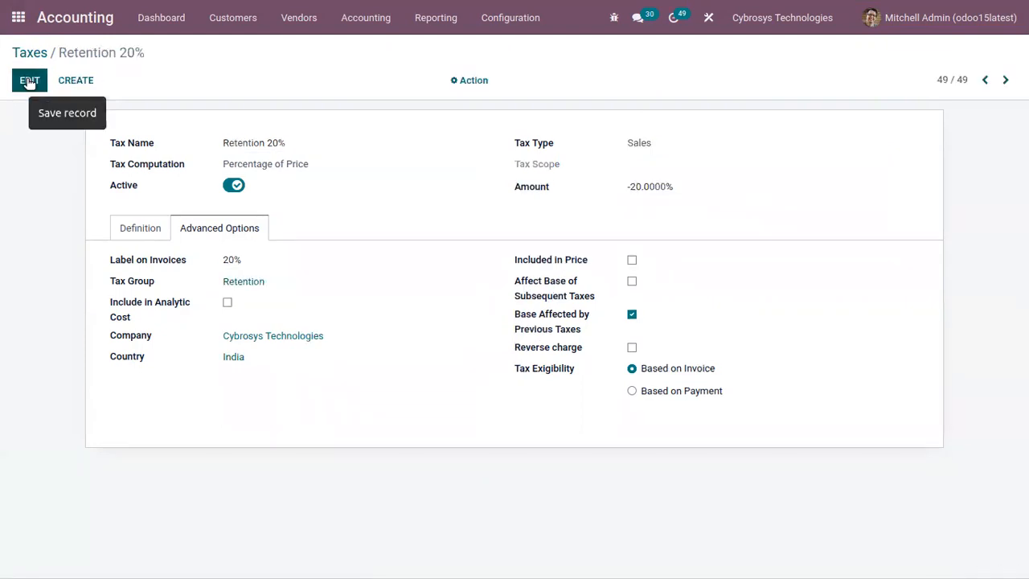
mouse_move(76, 81)
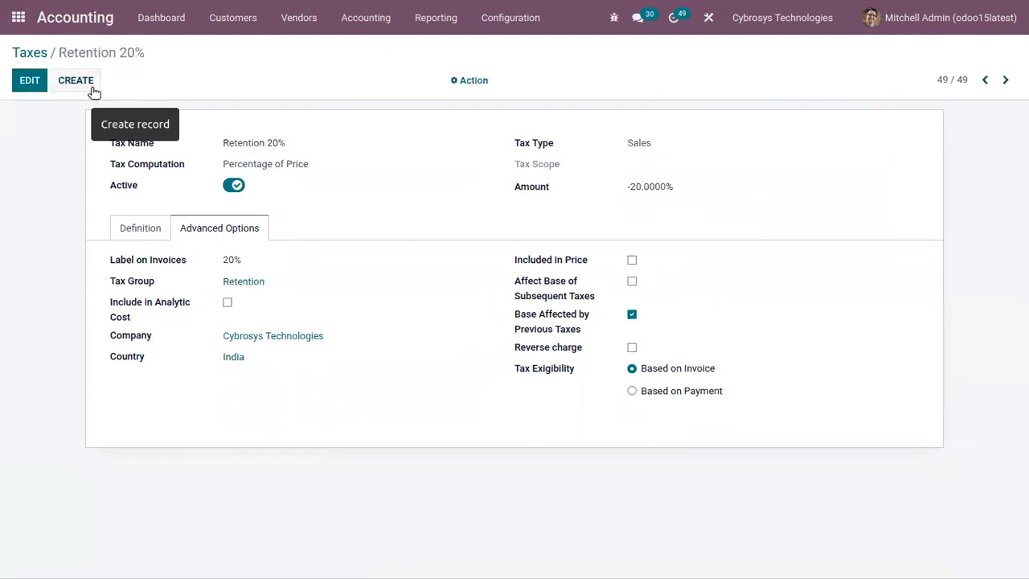
mouse_move(233, 16)
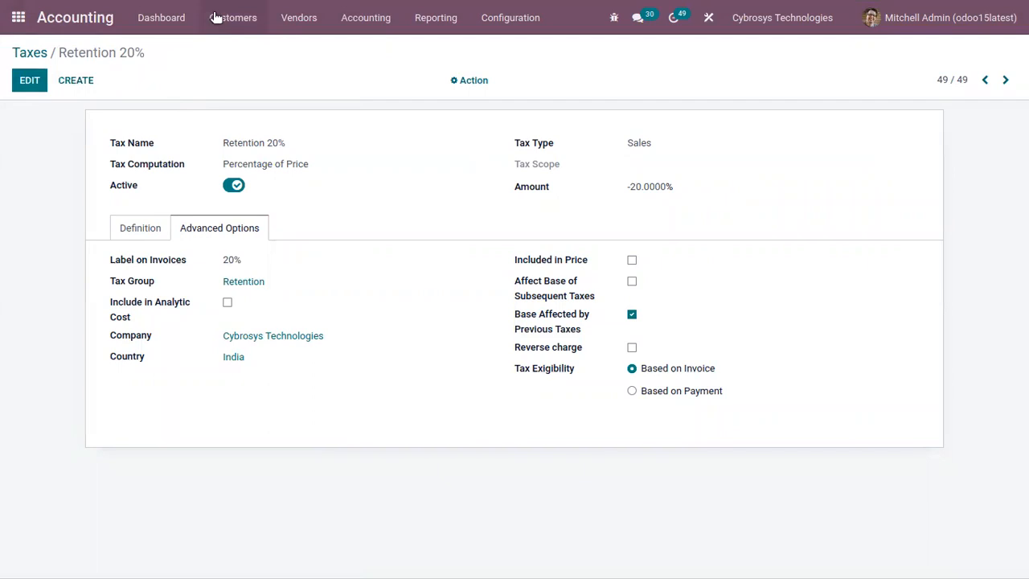
click(233, 17)
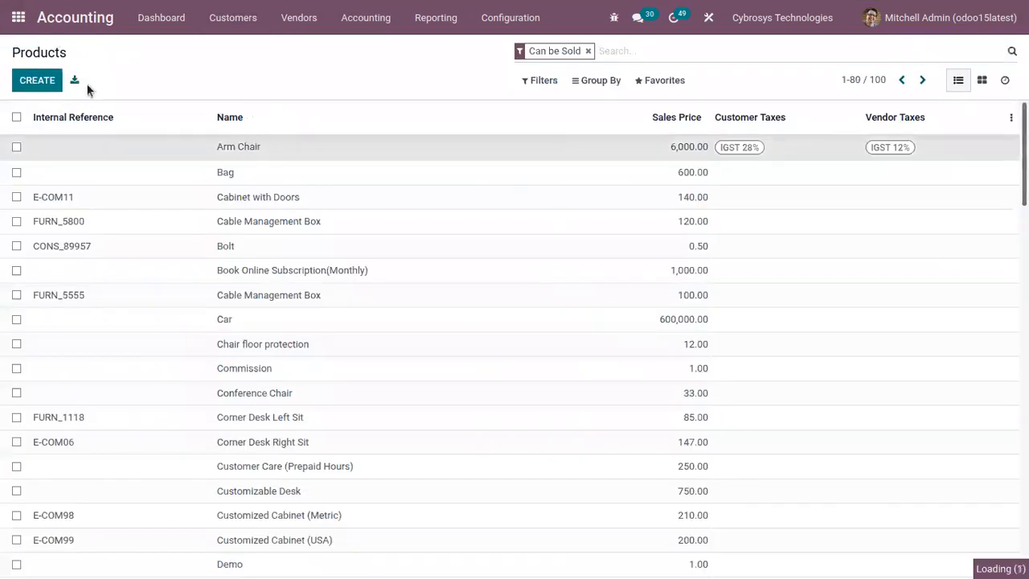
Step: Replace Arm Chair's customer tax IGST 28% with Retention 20% and save
click(238, 146)
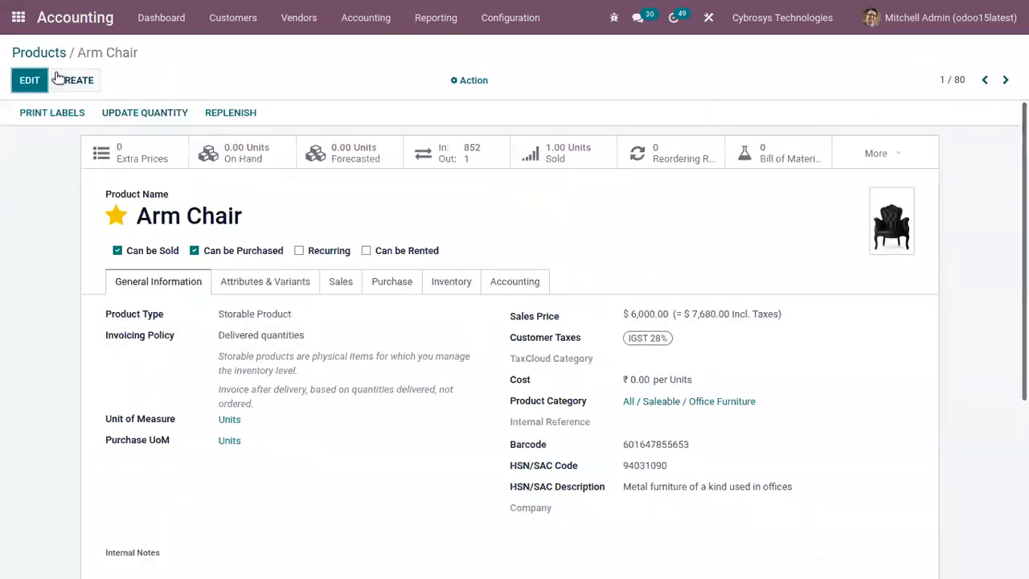
click(29, 80)
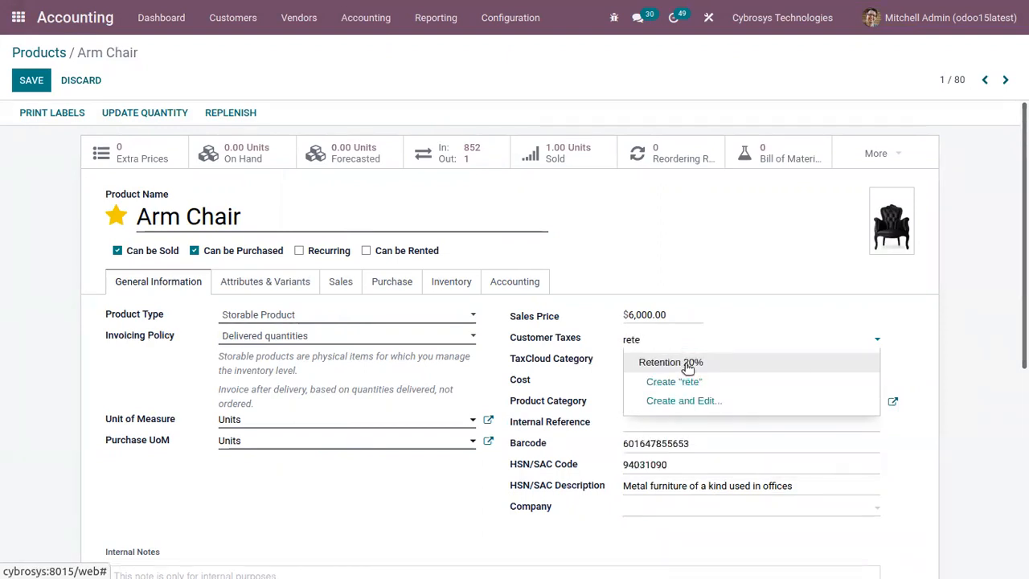
click(671, 362)
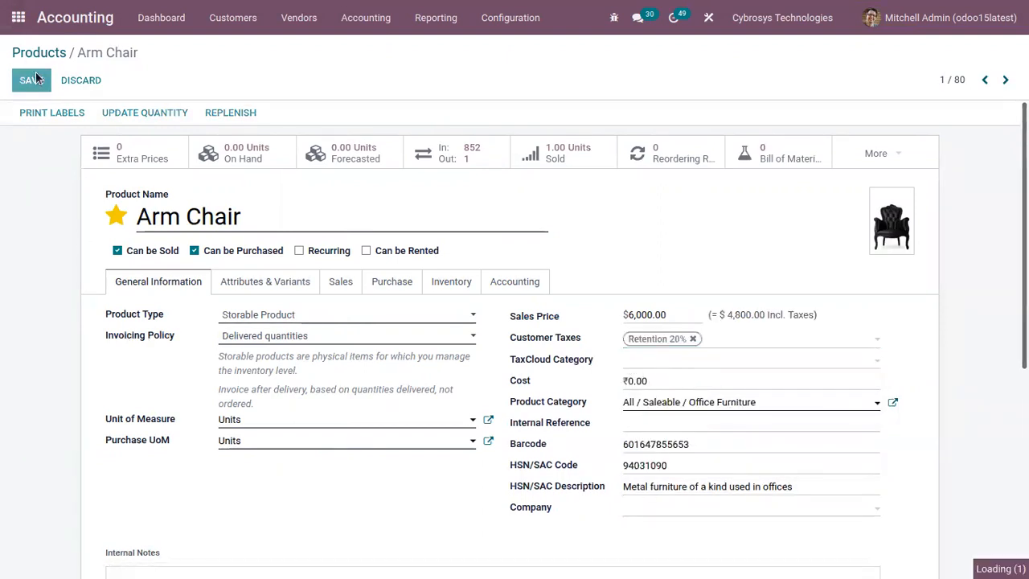
click(29, 80)
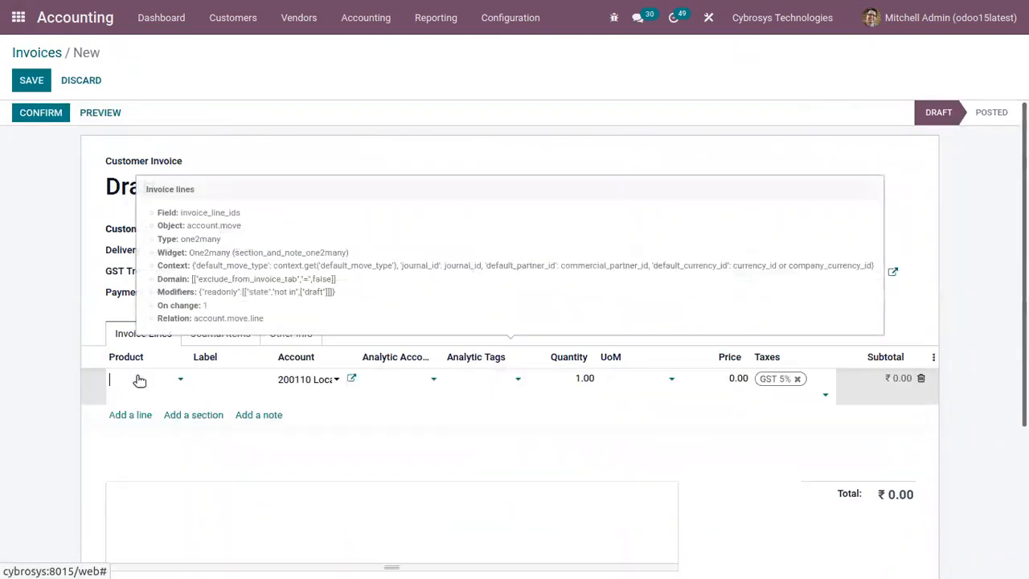
Step: Add an Arm Chair line with GST Treatment Consumer, save the ₹4,800 draft invoice and return to the list
text(arm)
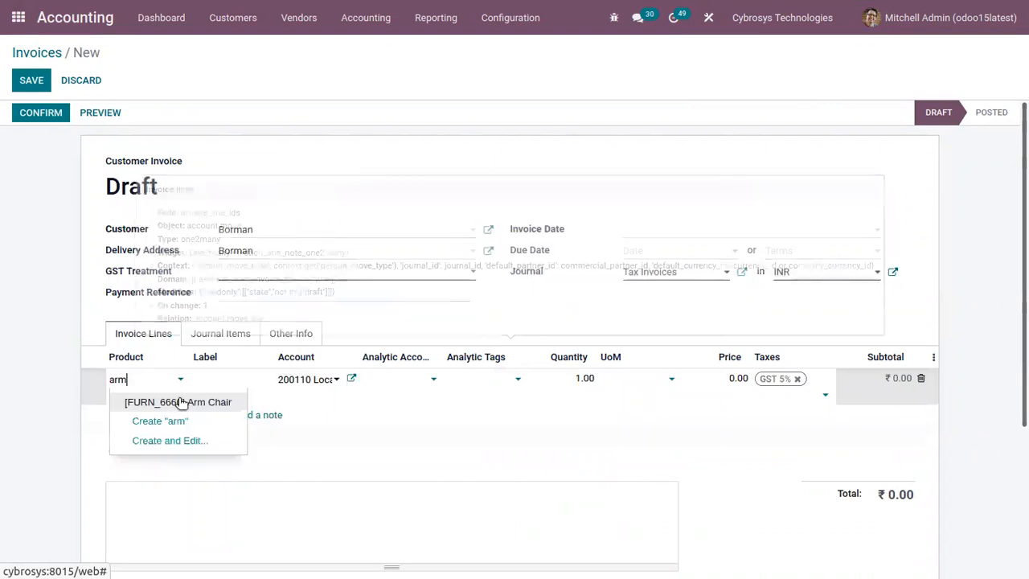
click(178, 402)
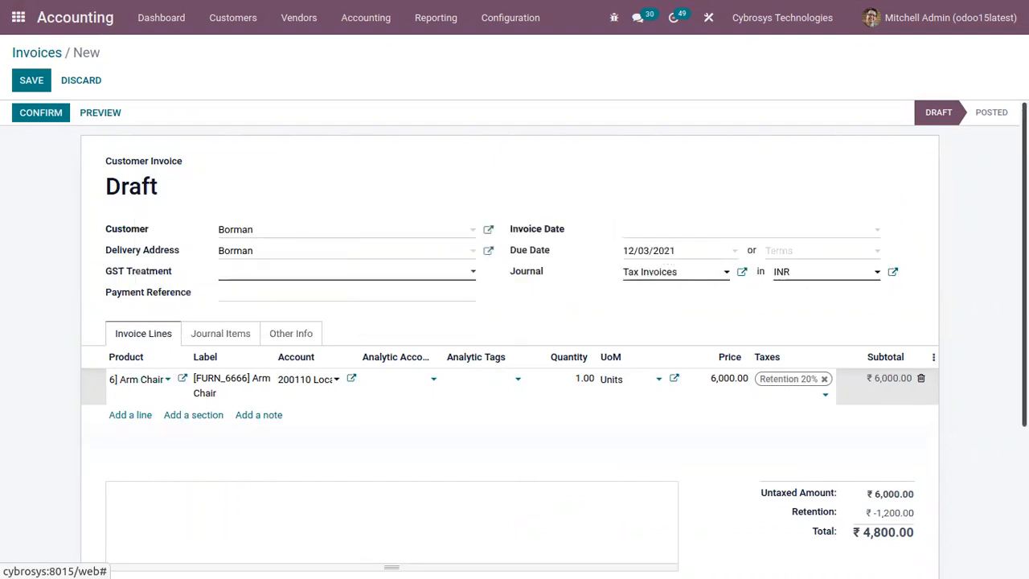
scroll(down, 3)
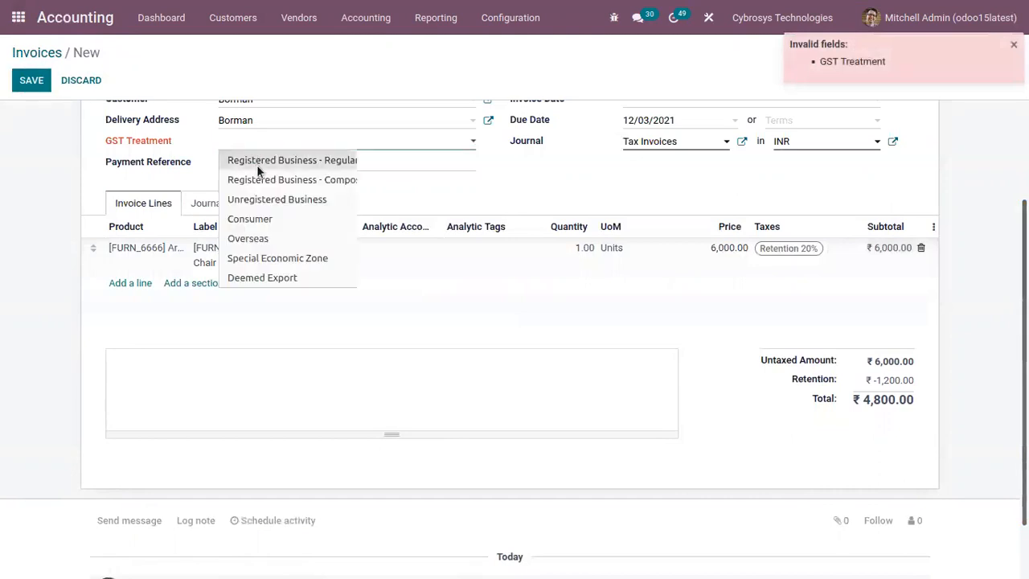
click(249, 218)
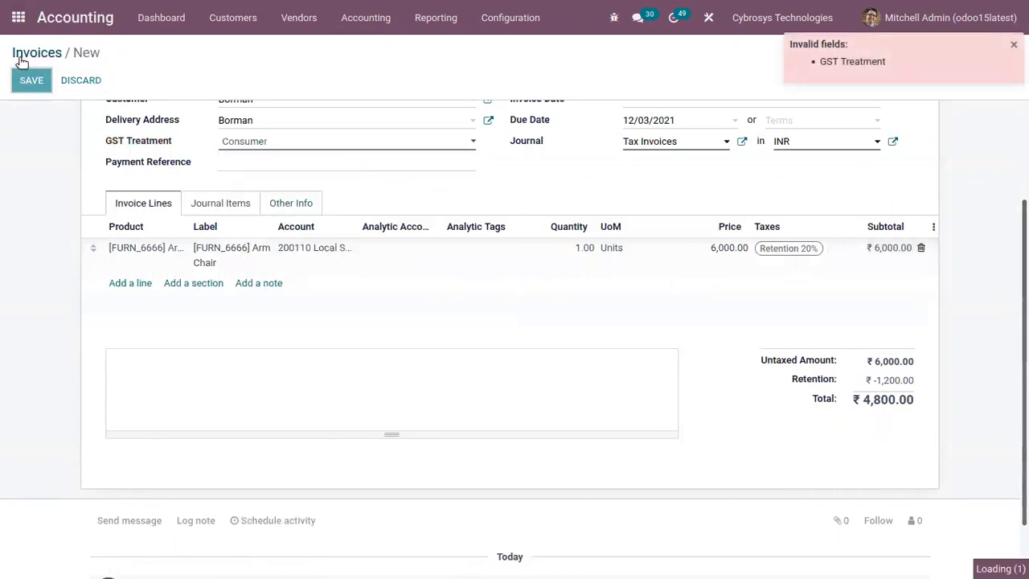
click(30, 80)
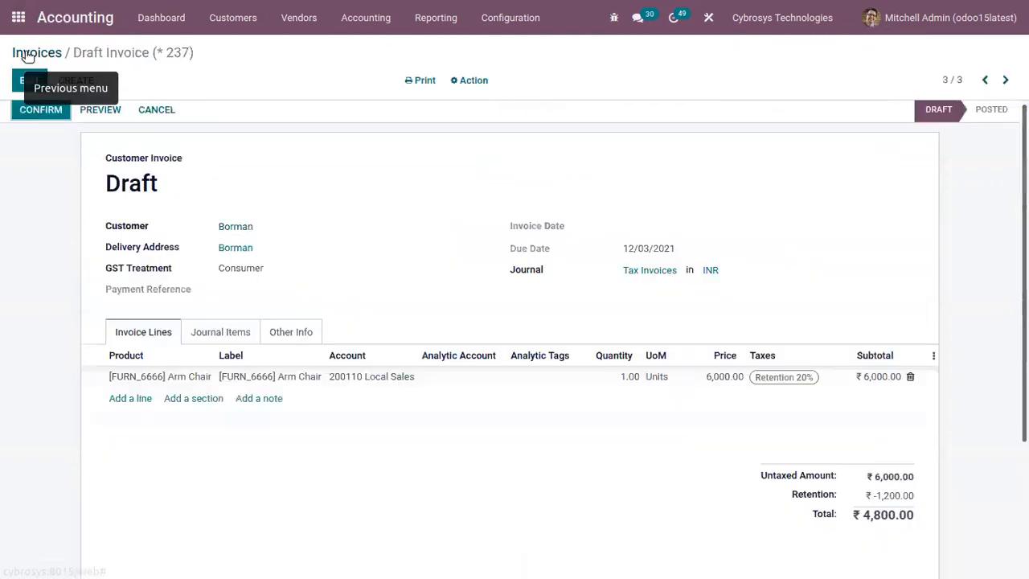
click(35, 52)
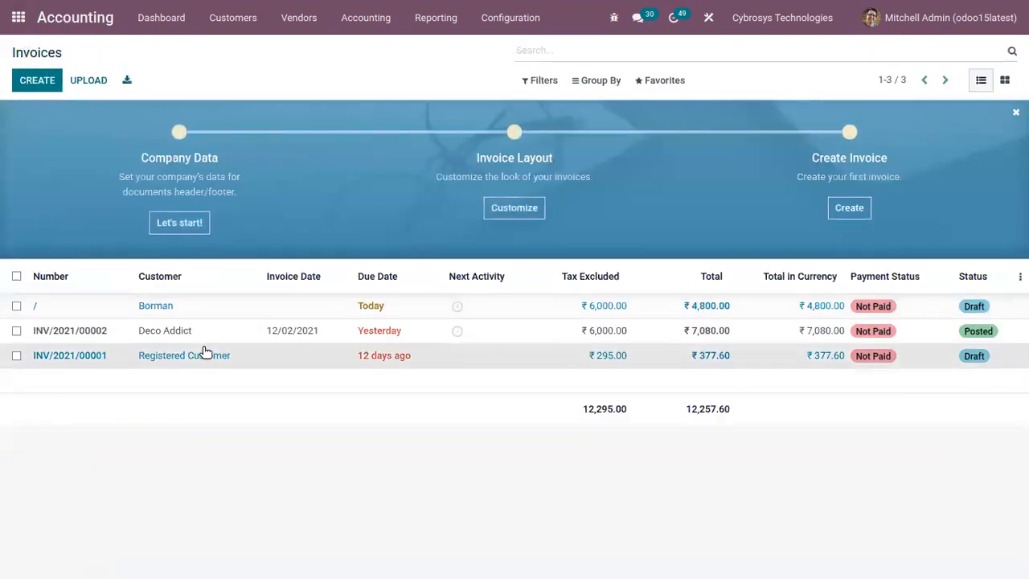
click(69, 355)
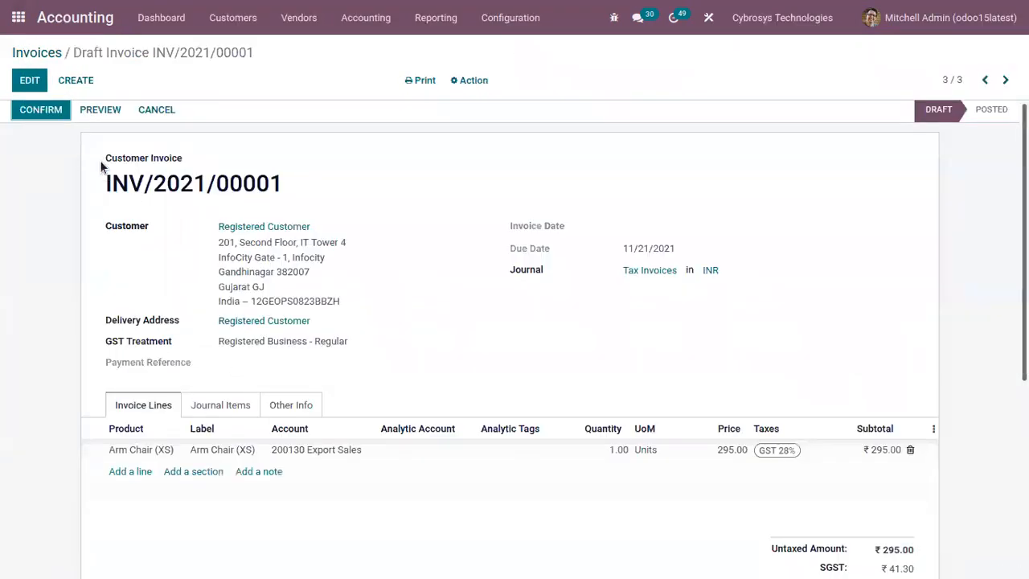
mouse_move(346, 298)
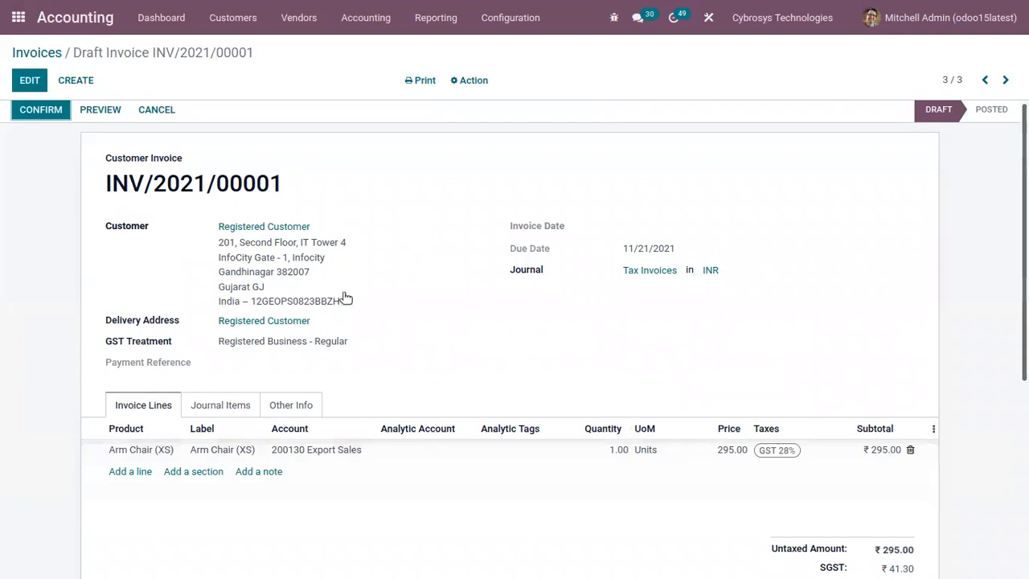
scroll(down, 3)
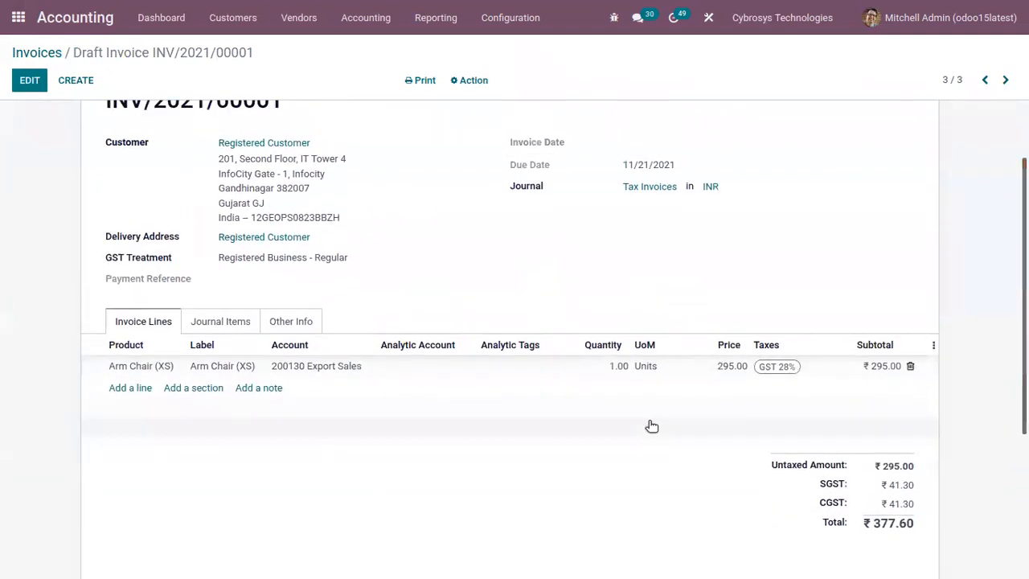
mouse_move(878, 489)
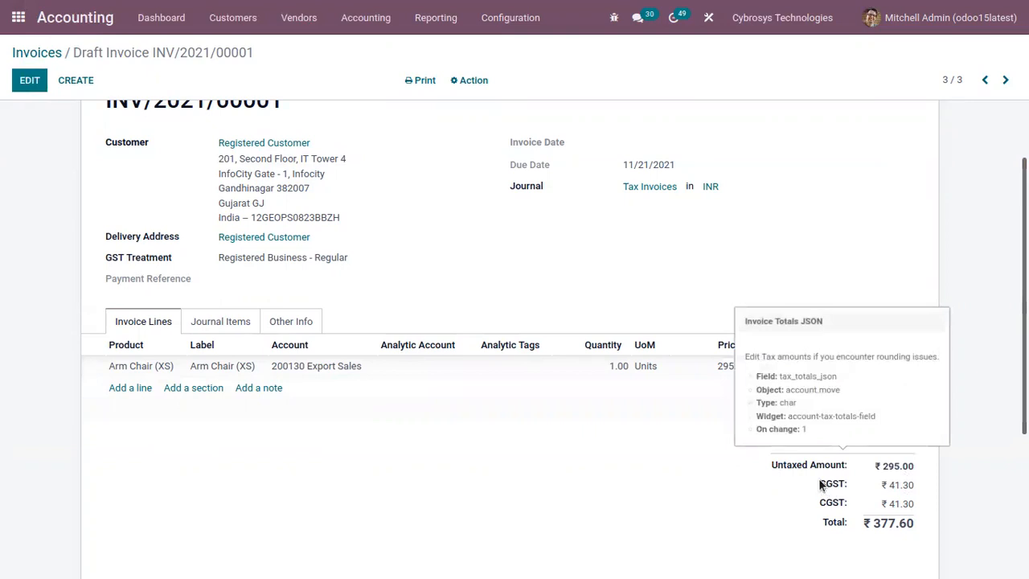
mouse_move(887, 487)
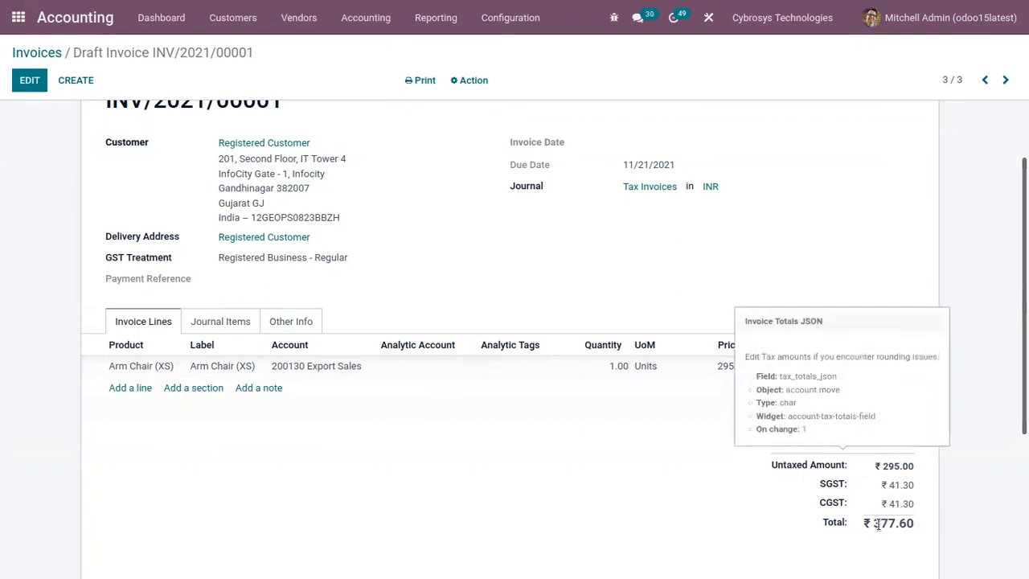
click(29, 80)
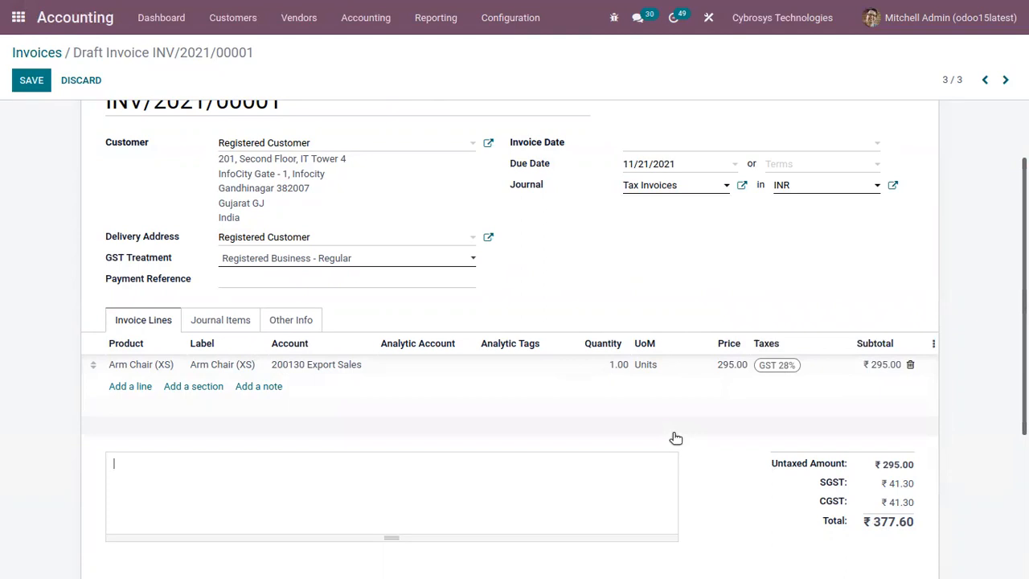
mouse_move(793, 473)
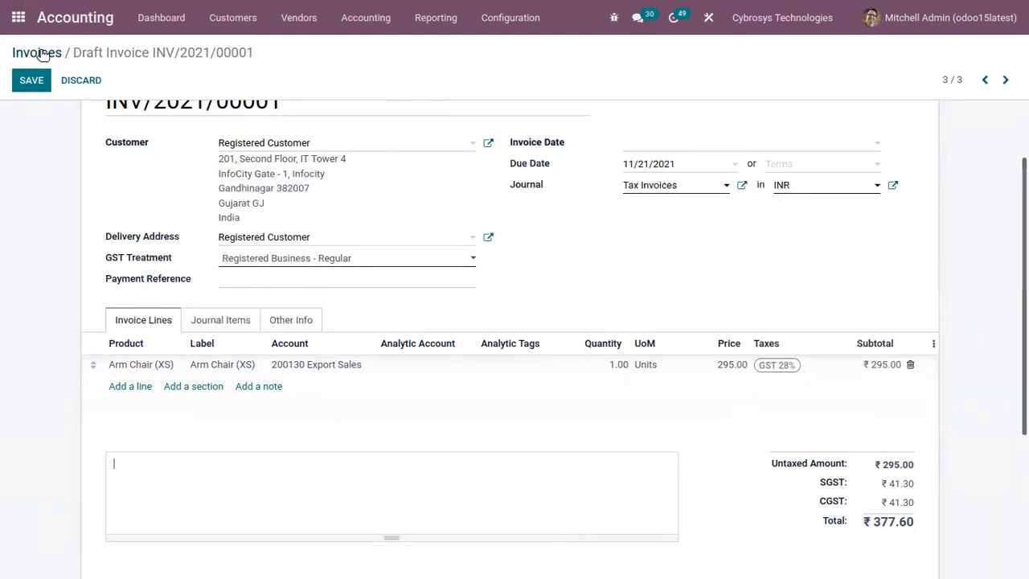
click(35, 51)
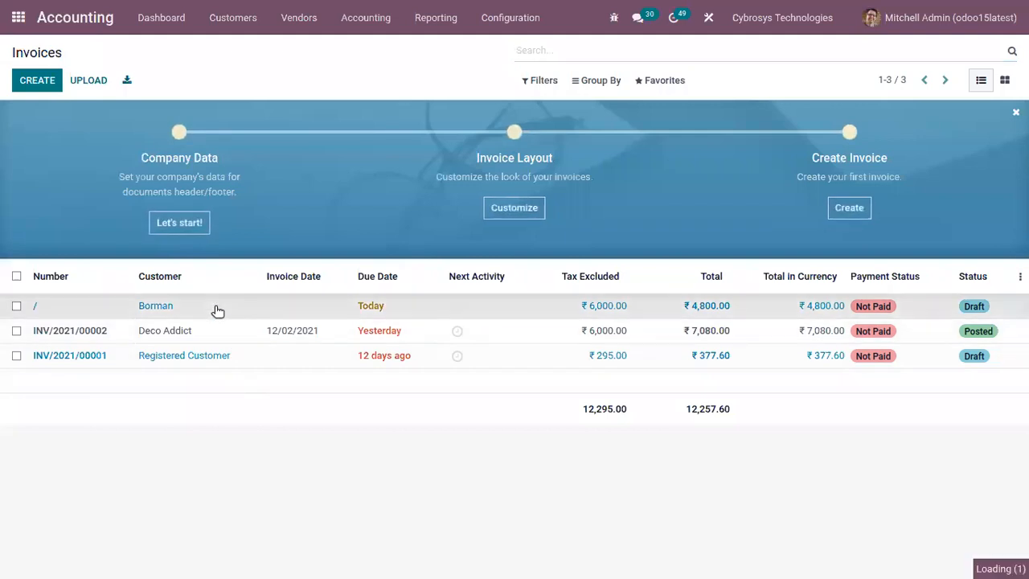
Step: Reopen Borman's draft invoice showing Arm Chair with Retention 20% totaling ₹4,800
click(155, 305)
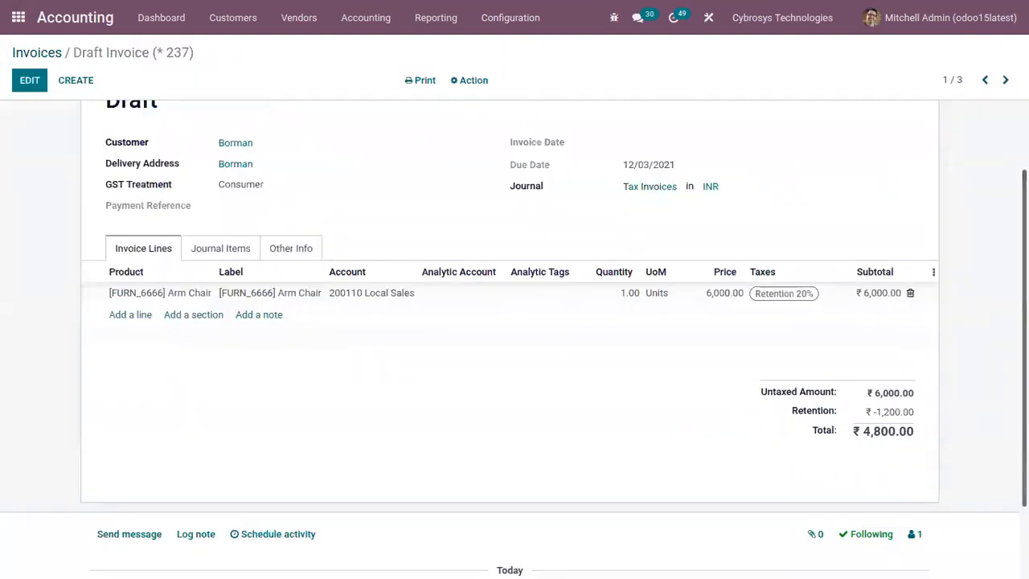
scroll(down, 3)
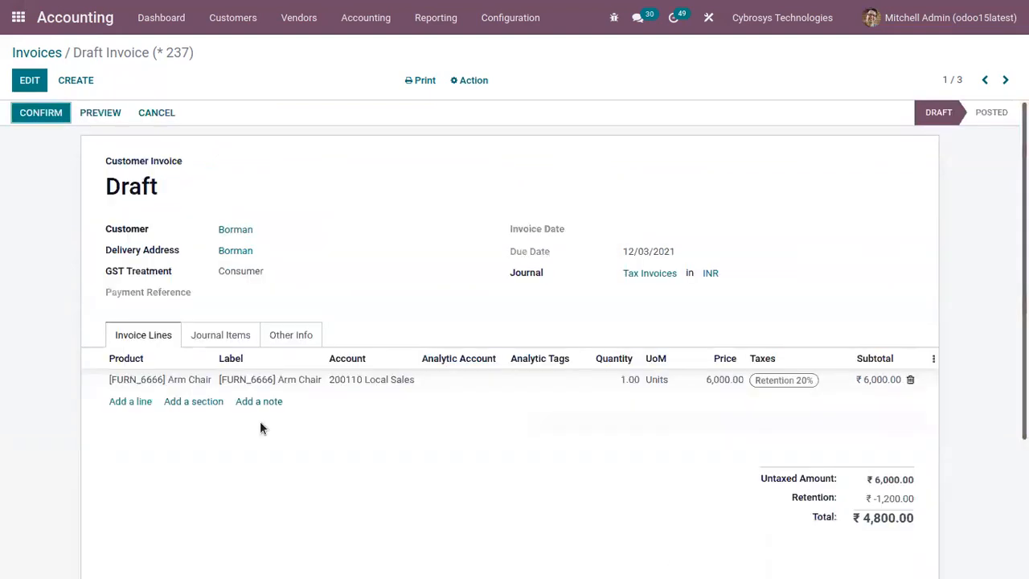
Step: Confirm the draft invoice, posting it as INV/2021/00003 with ₹4,800 due
click(41, 113)
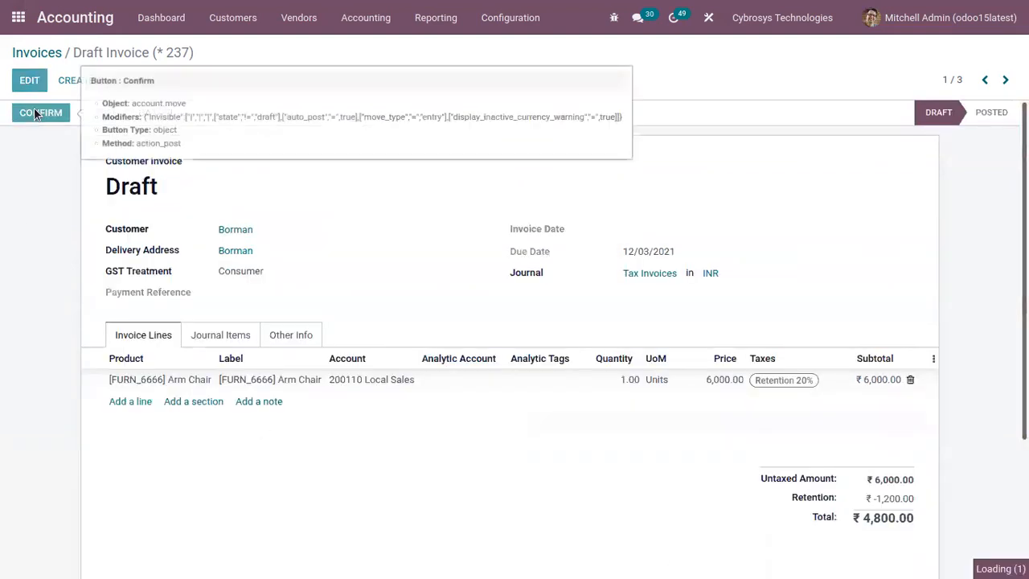
click(40, 112)
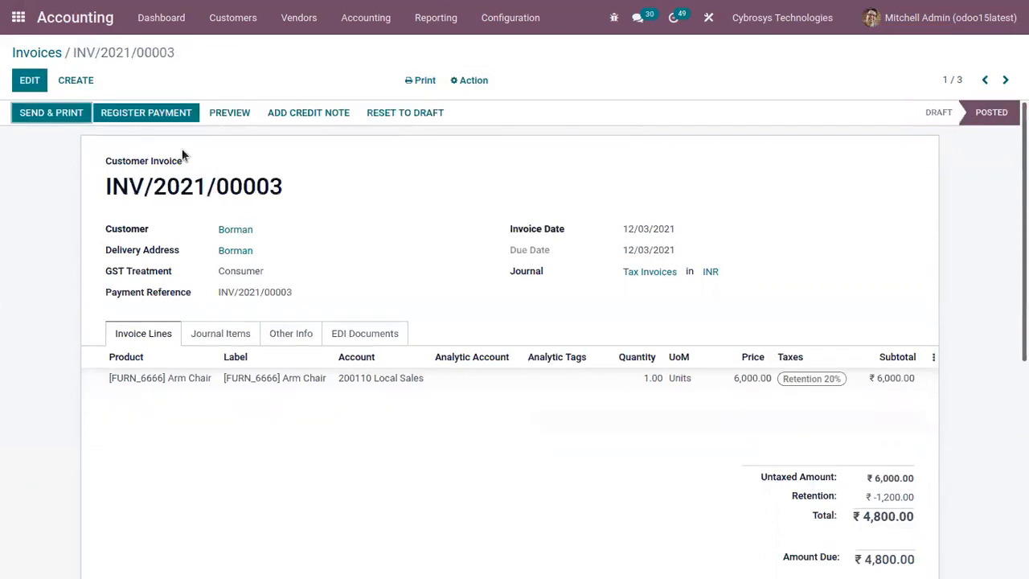
mouse_move(145, 112)
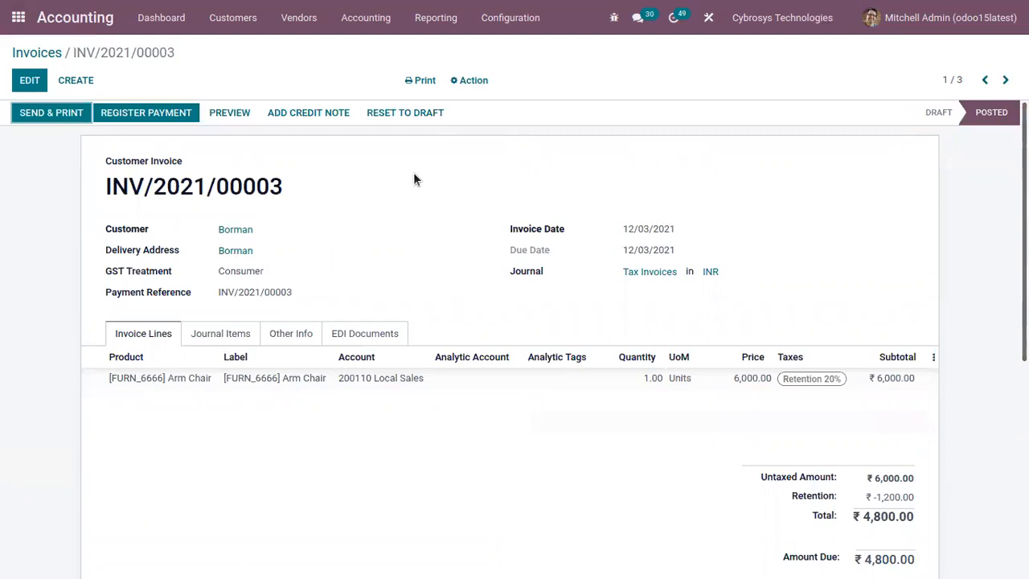
mouse_move(145, 113)
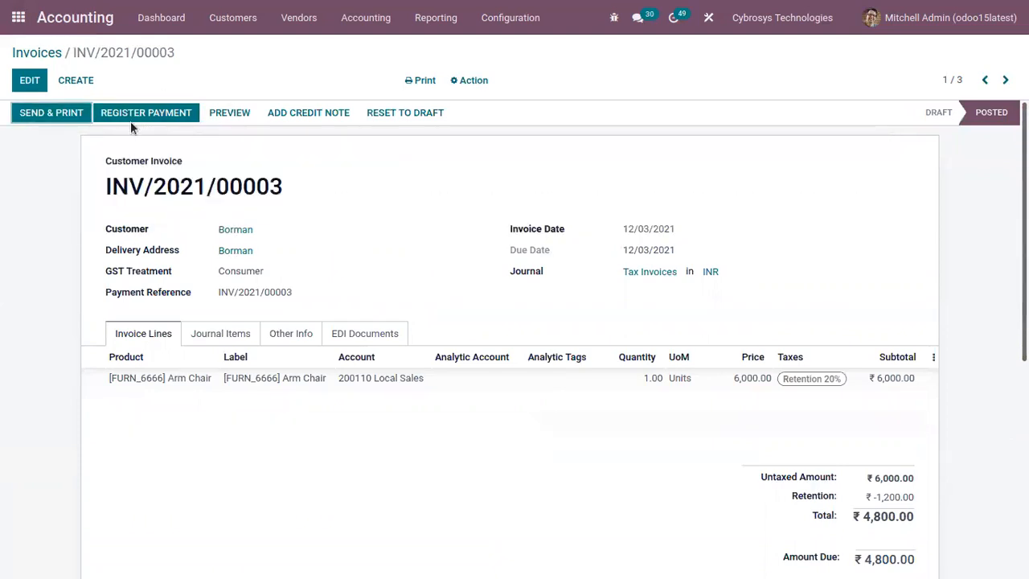
Step: Review the ₹4,800 amount in Register Payment, cancel it, and return to the invoices list
click(145, 112)
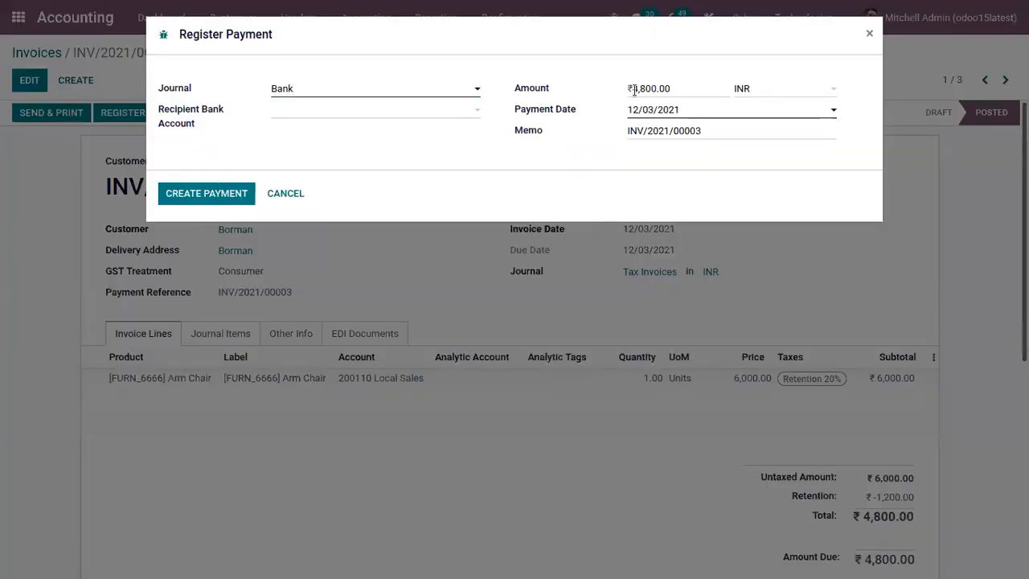
triple_click(649, 88)
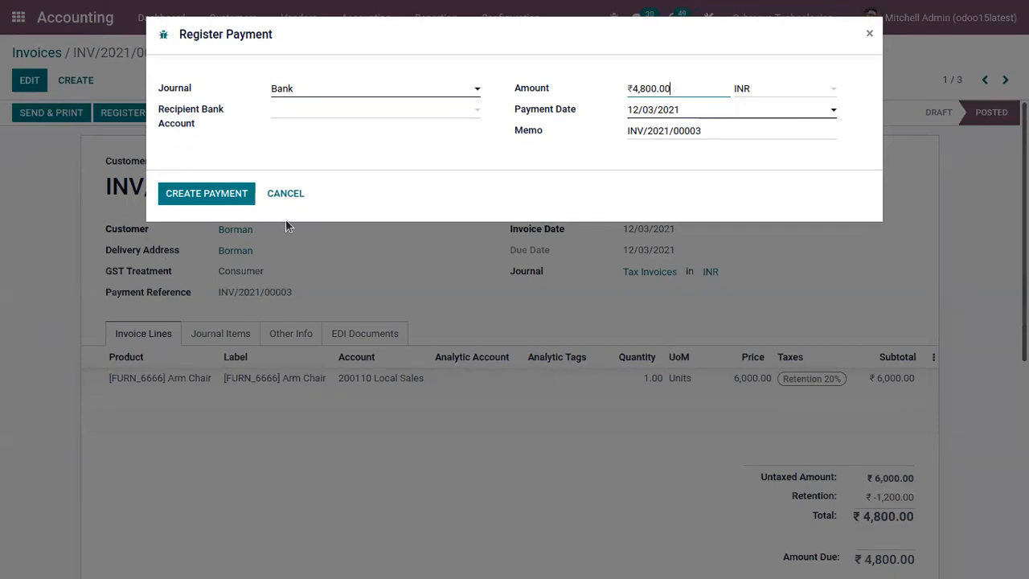
click(287, 193)
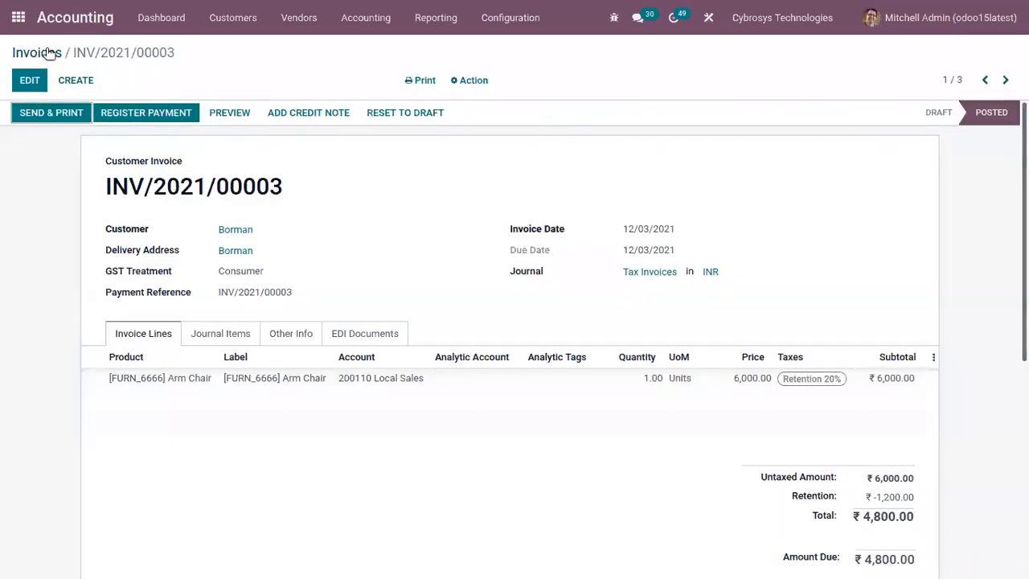
click(32, 52)
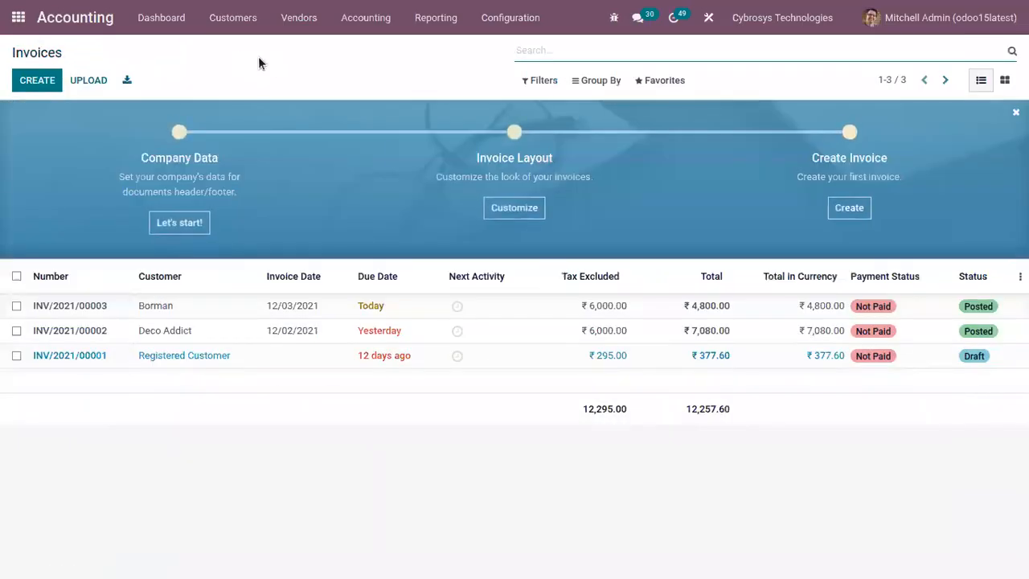